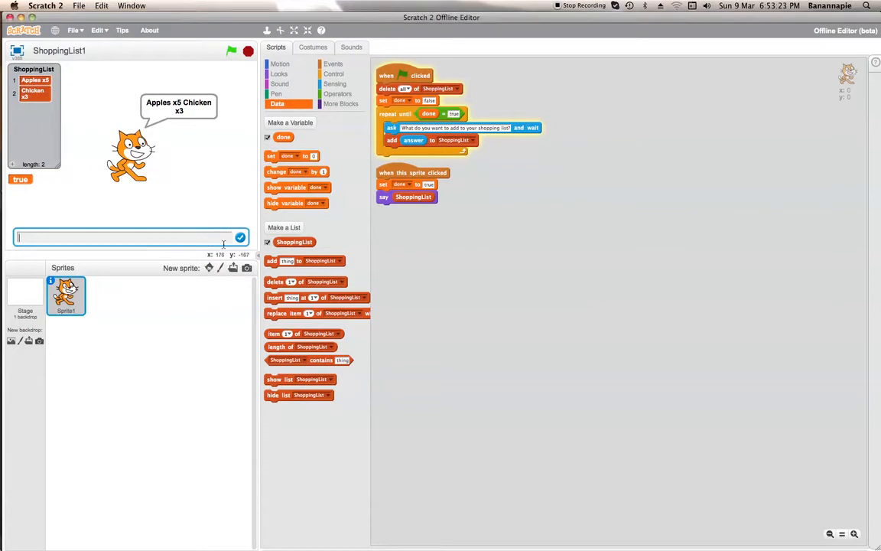
mouse_move(480, 303)
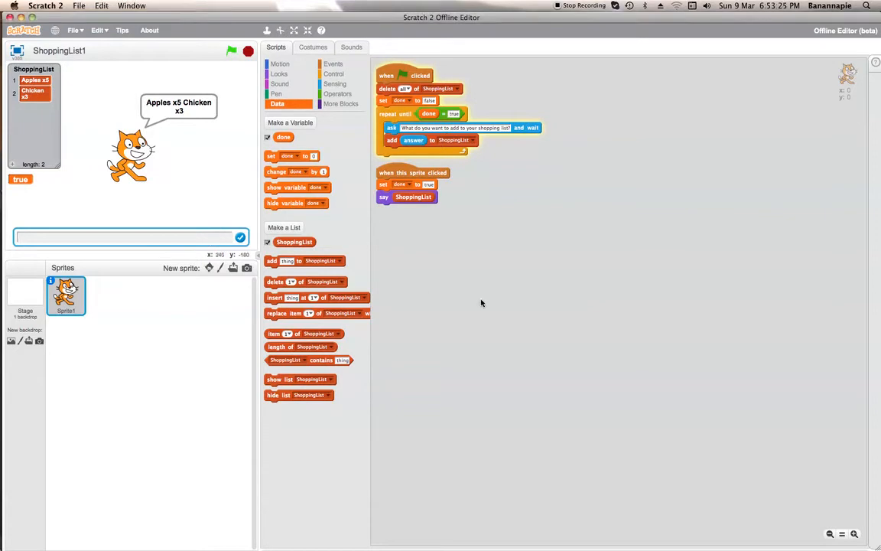
mouse_move(340, 300)
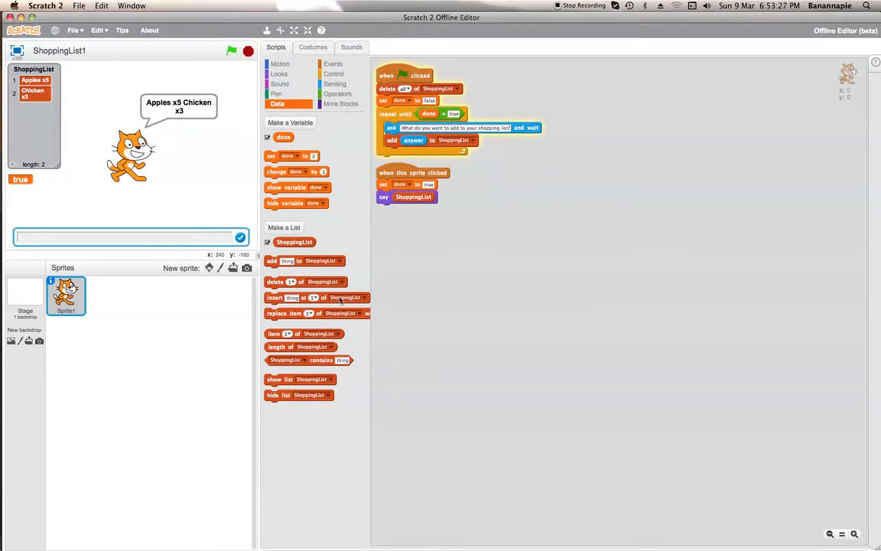
Step: Run the finished project and answer the prompt with Pears x10 so the list fills
click(268, 241)
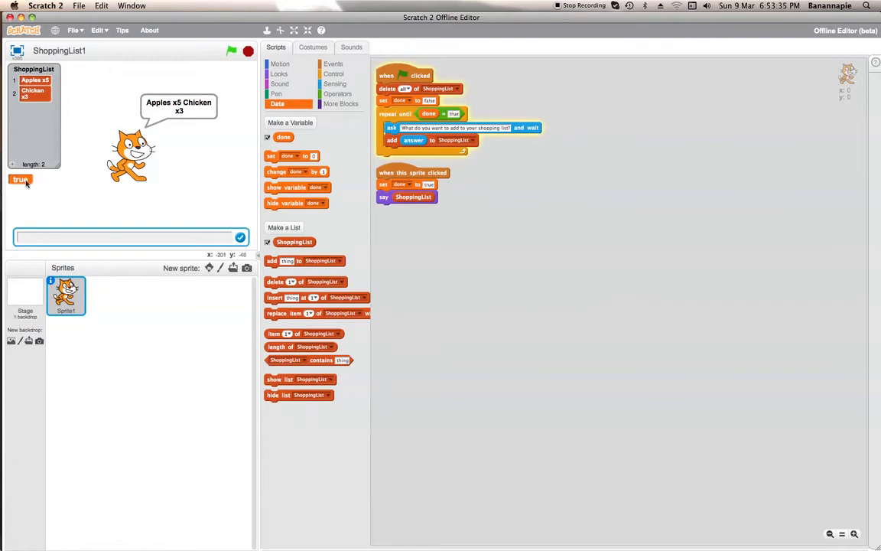
mouse_move(560, 28)
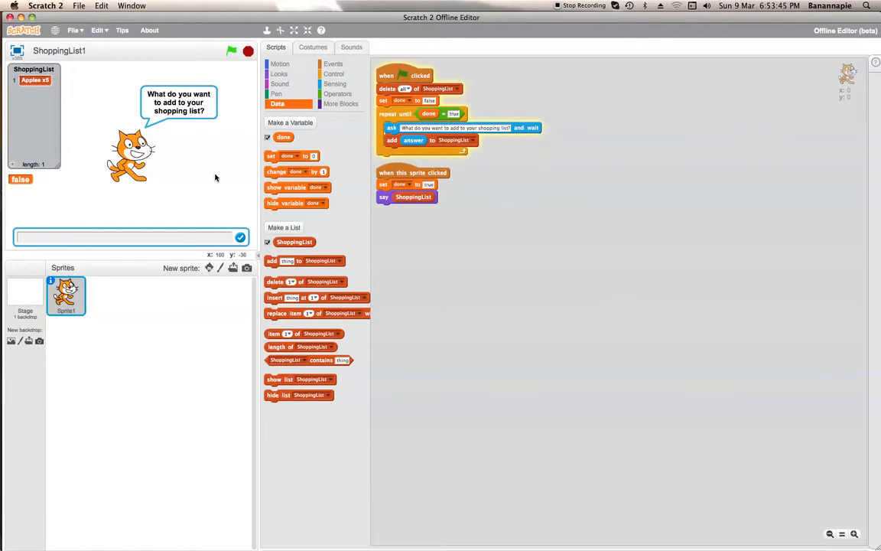
text(Pears x10)
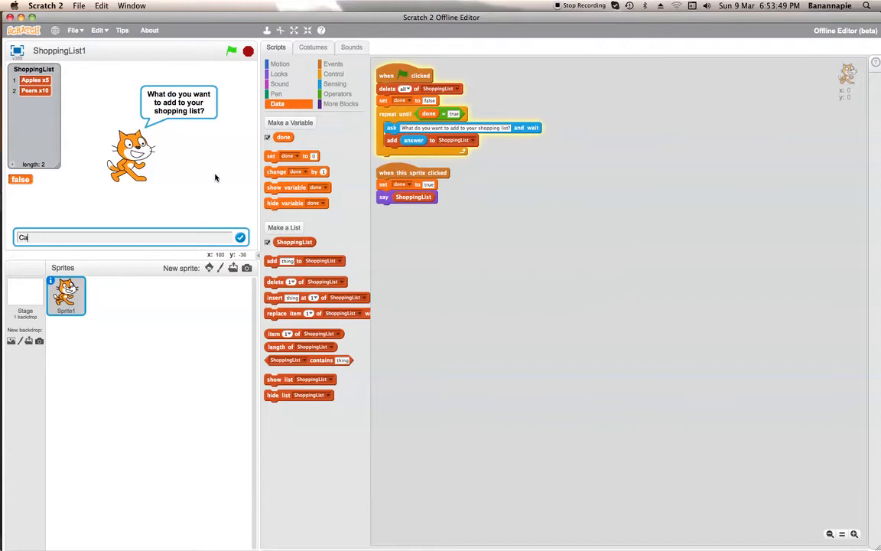
text(kes x2)
key(Return)
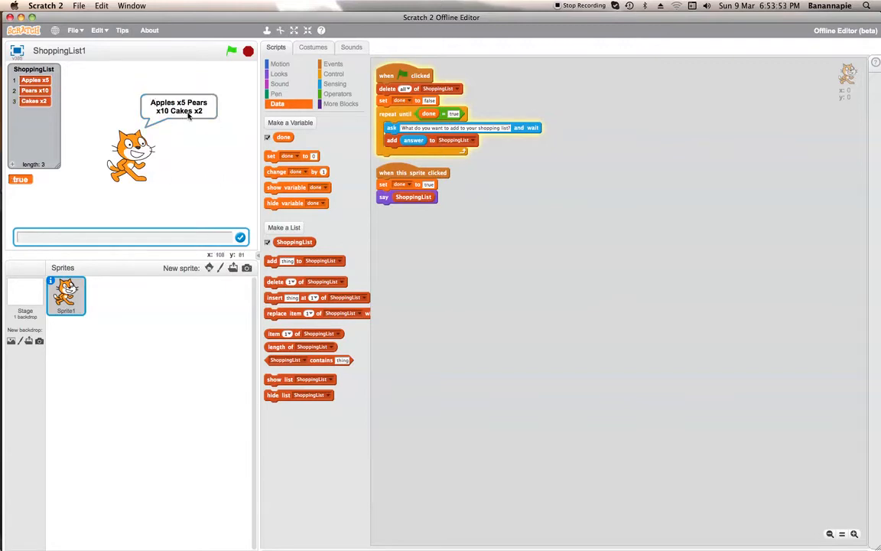
mouse_move(208, 114)
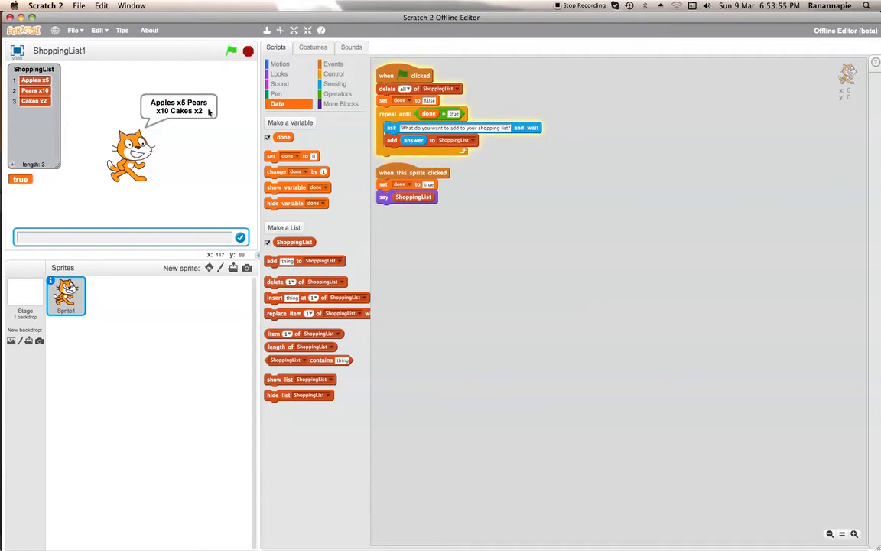
mouse_move(226, 120)
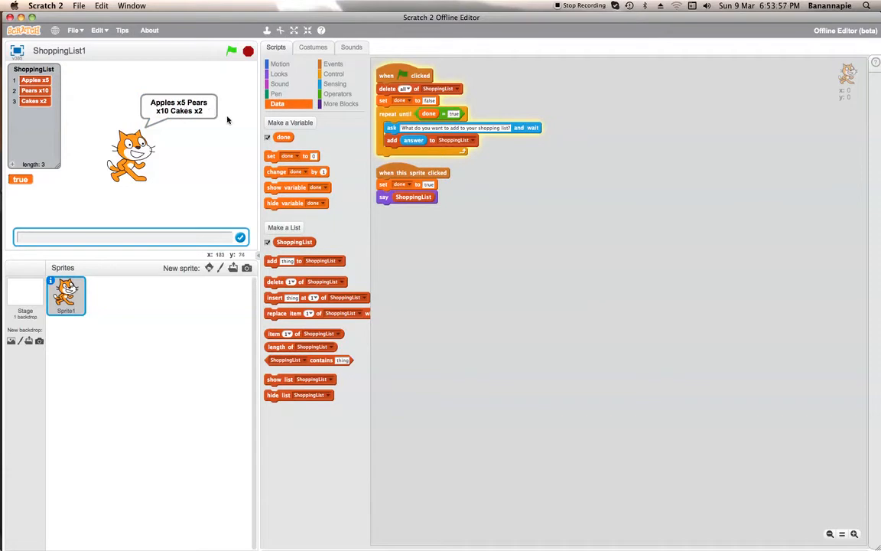
mouse_move(282, 150)
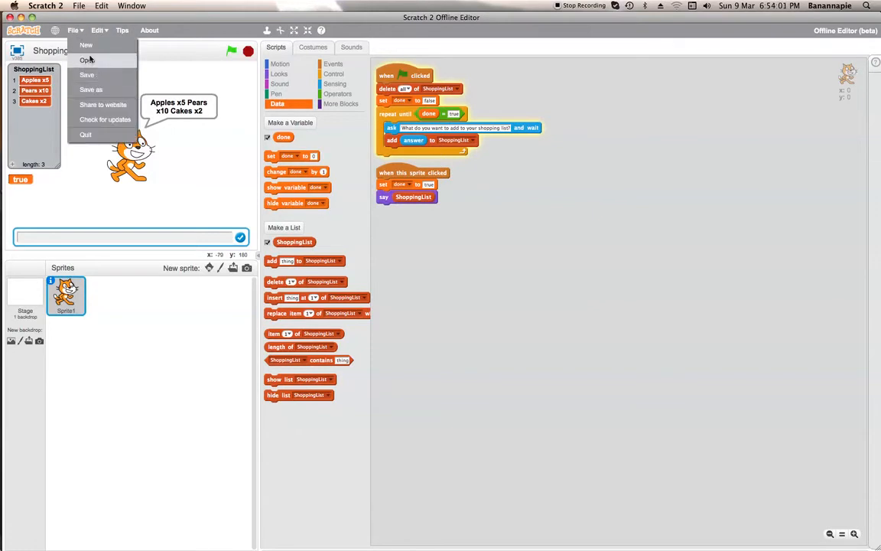
Step: Start a new empty project and create a variable named done
click(86, 45)
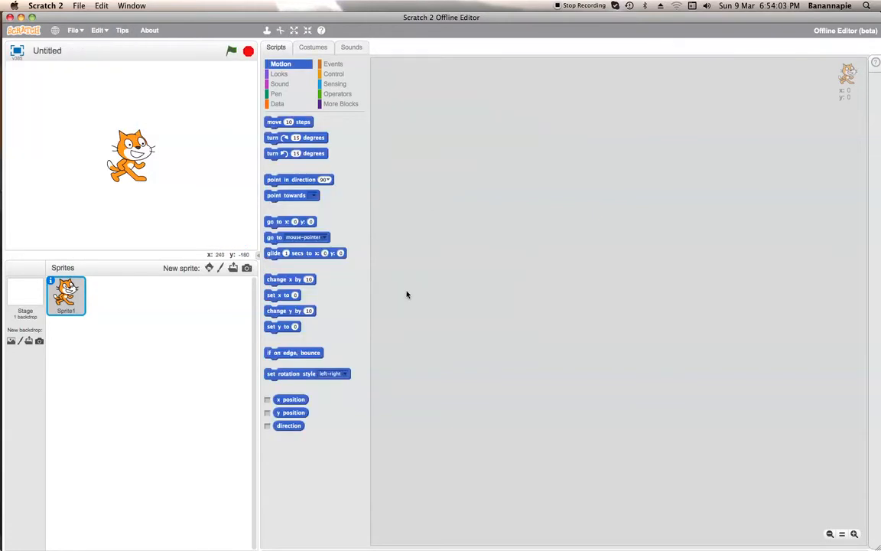
click(277, 104)
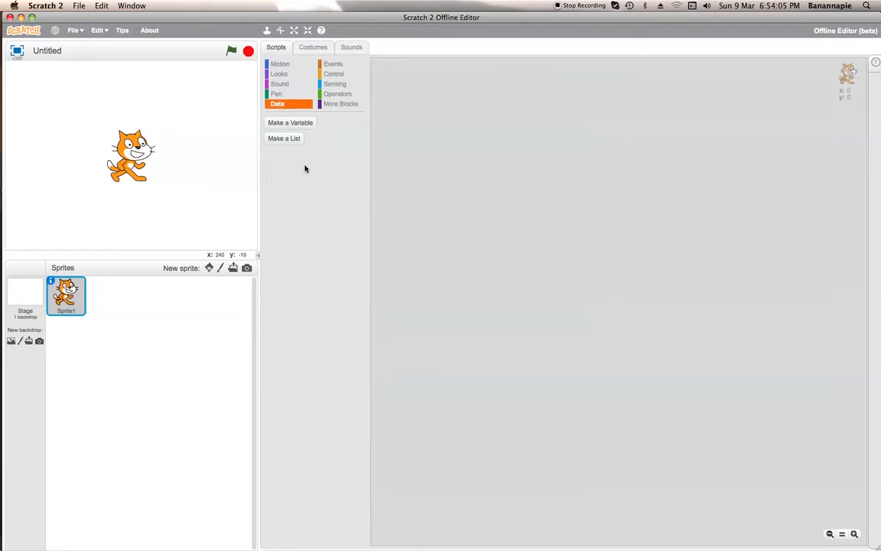
click(291, 122)
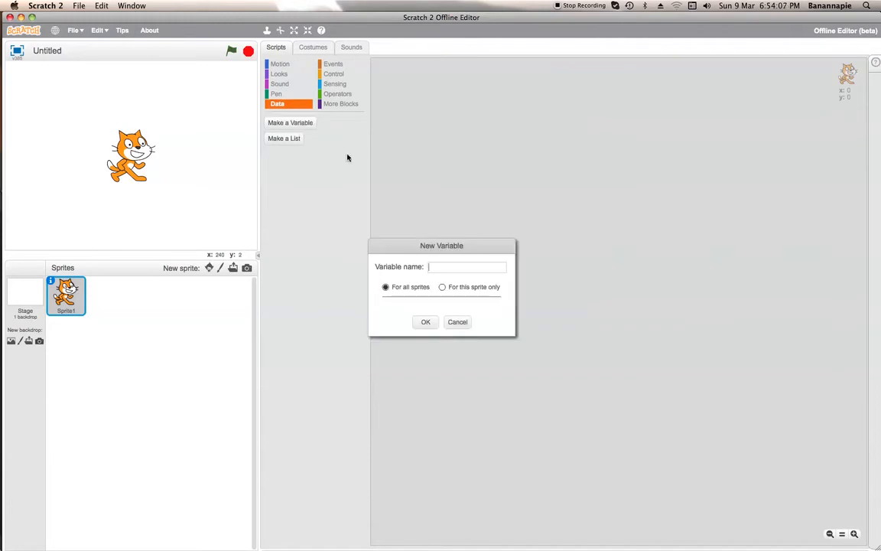
click(425, 321)
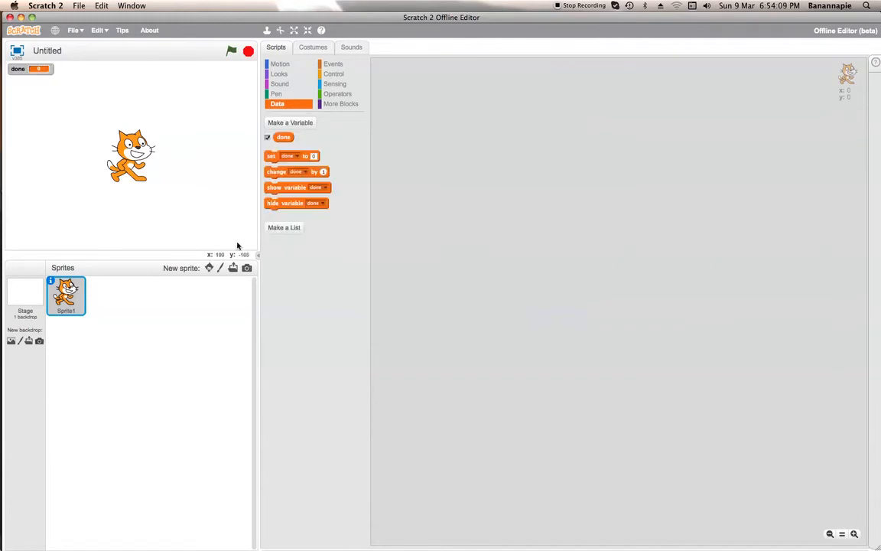
Step: Create a list named Shopping by mistake
click(284, 227)
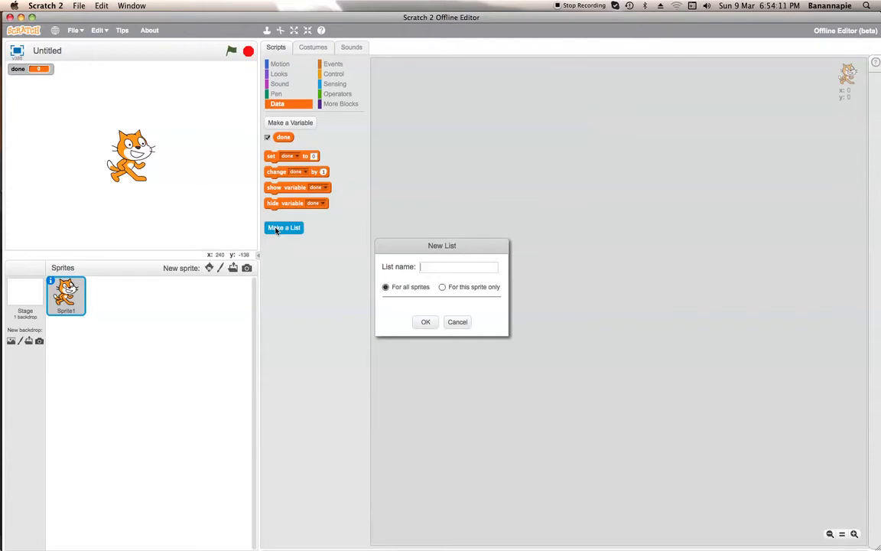
text(Shopping)
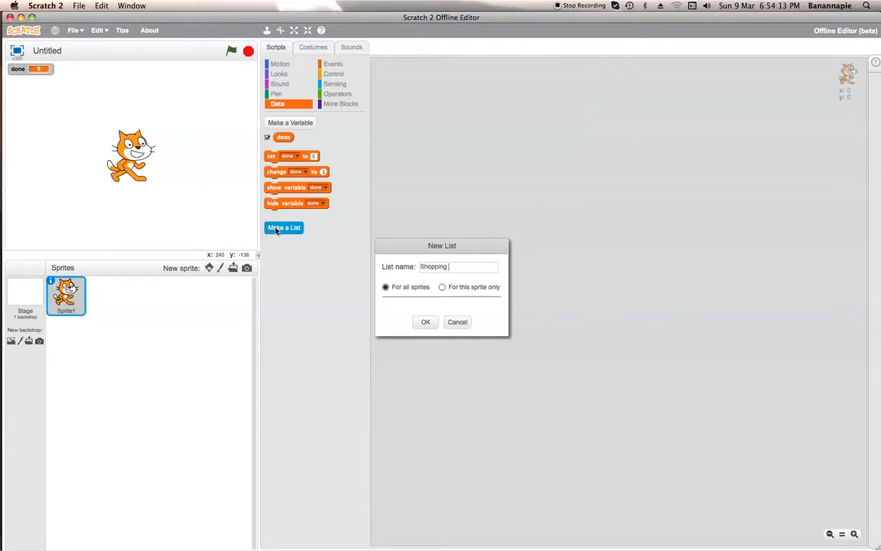
click(426, 321)
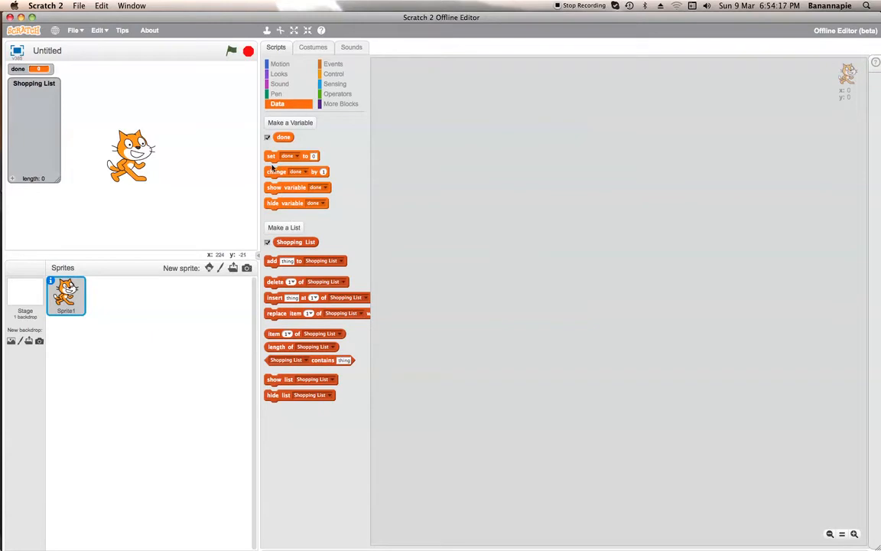
Step: Delete the wrong list and recreate it as Shopping List
right_click(290, 241)
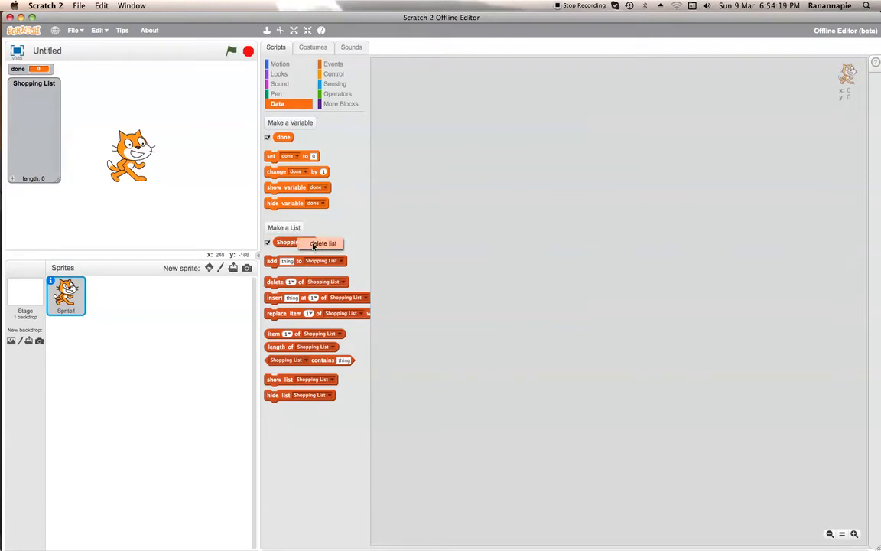
click(285, 226)
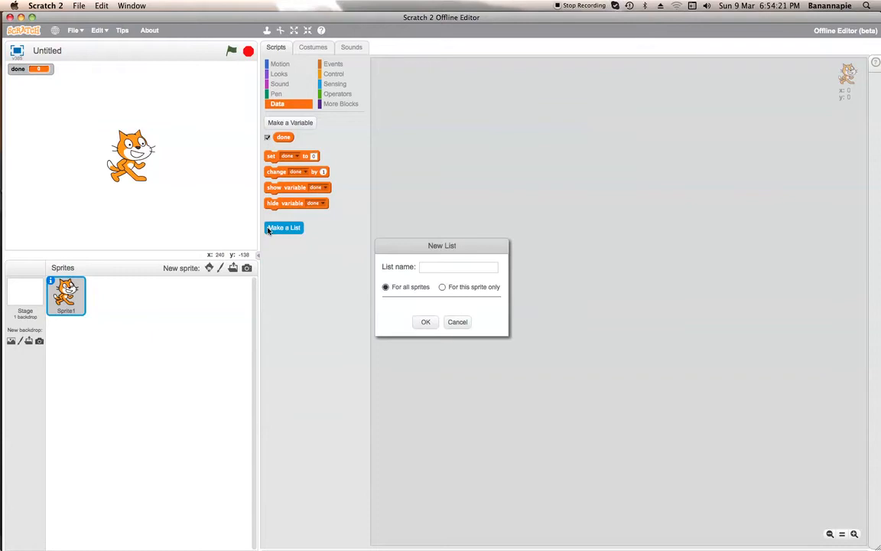
text(Shopping L)
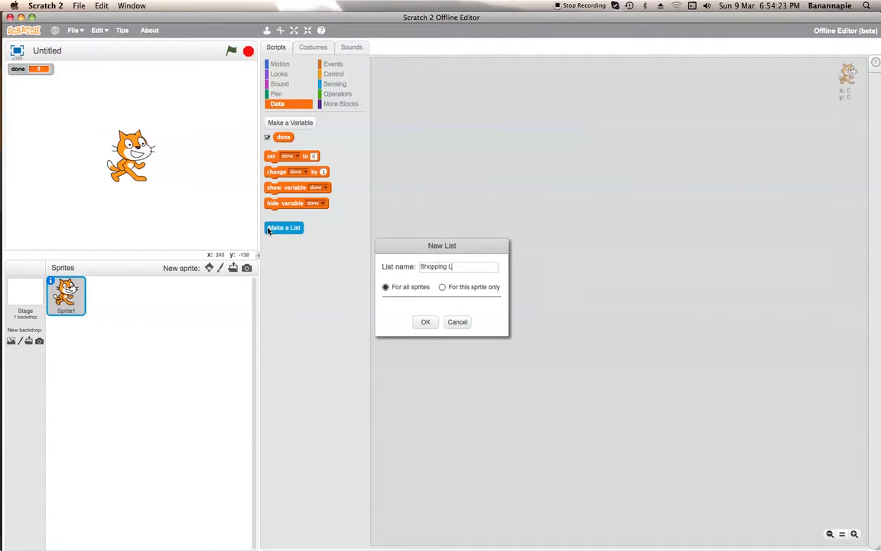
click(426, 321)
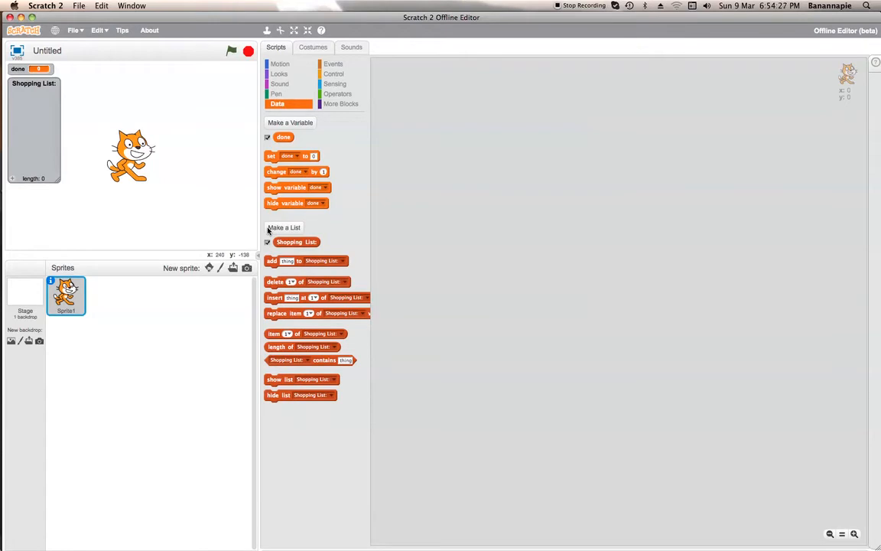
Step: Begin a green-flag script that deletes all of Shopping List
click(334, 64)
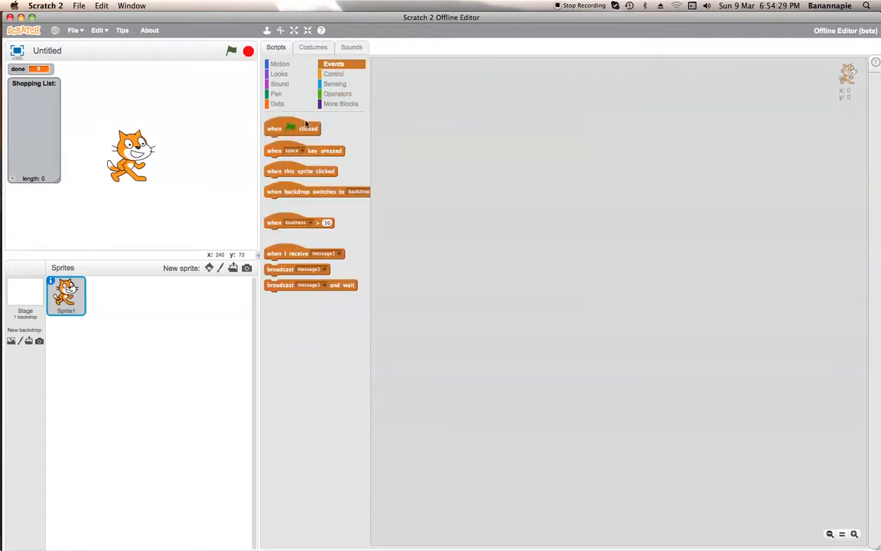
drag(292, 128, 418, 79)
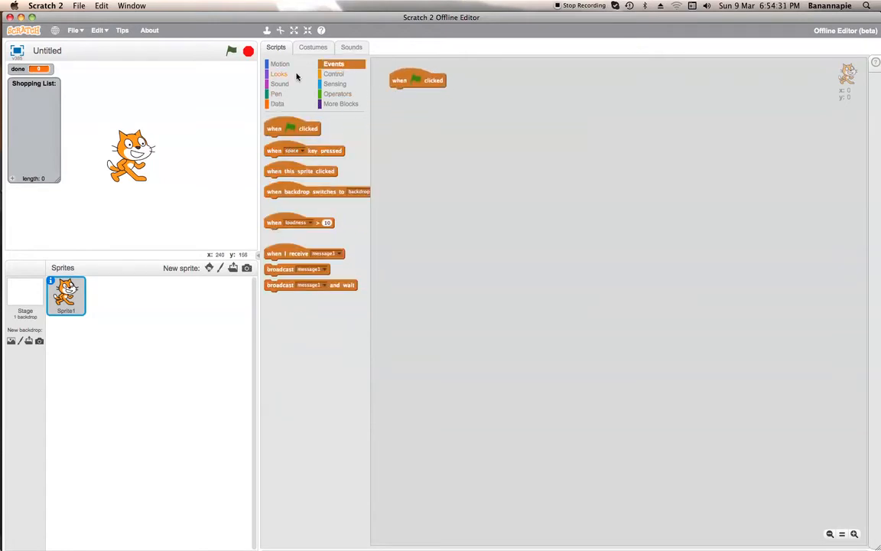
click(277, 104)
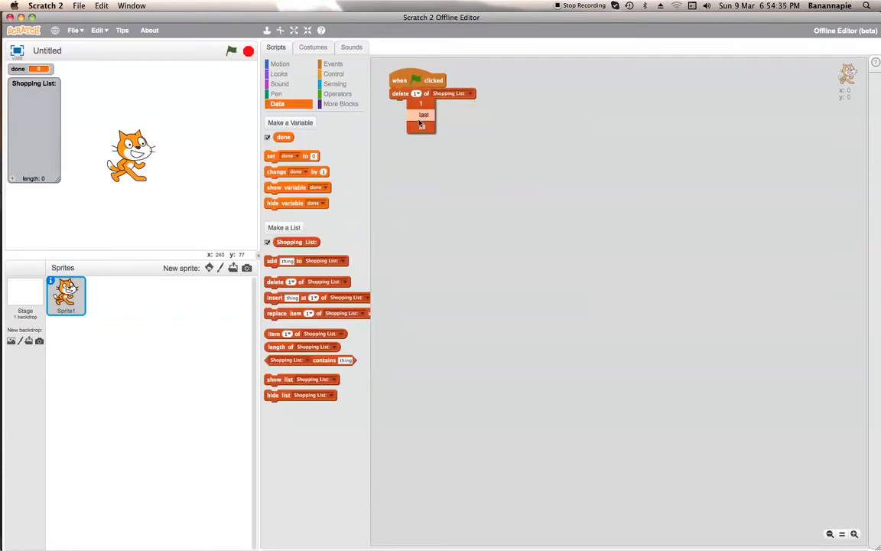
click(423, 126)
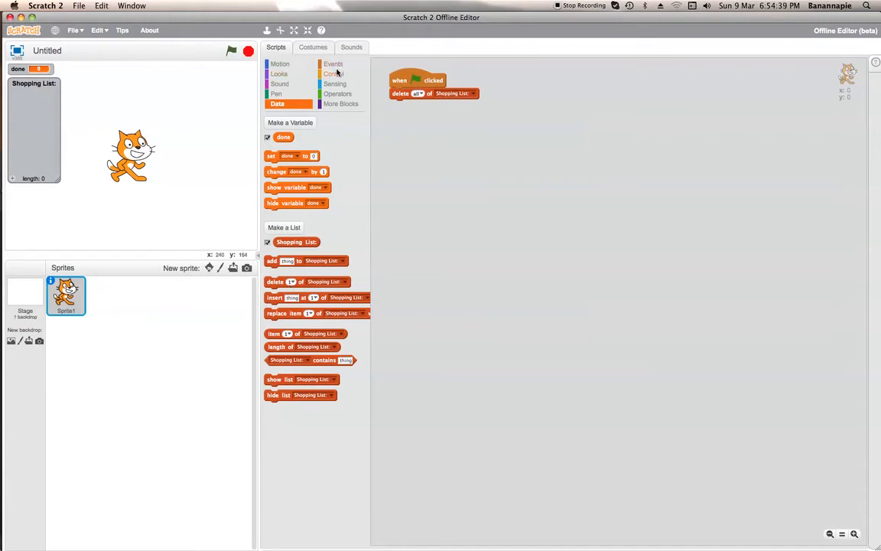
Step: Attach a repeat-until loop with a done = true condition
click(334, 73)
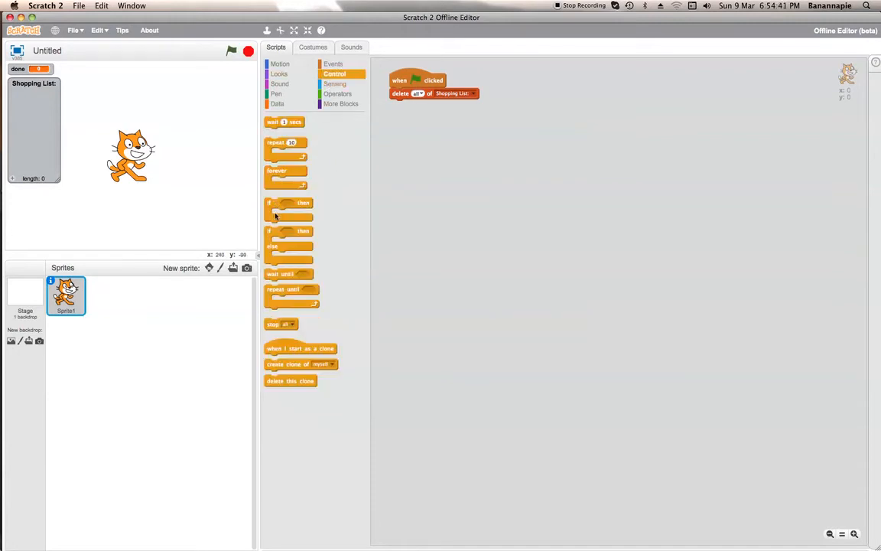
drag(293, 289, 416, 106)
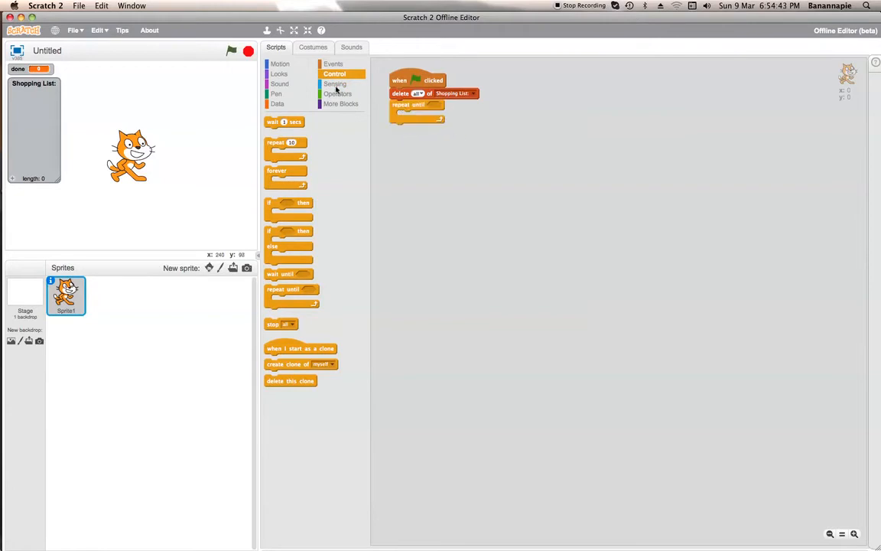
click(338, 93)
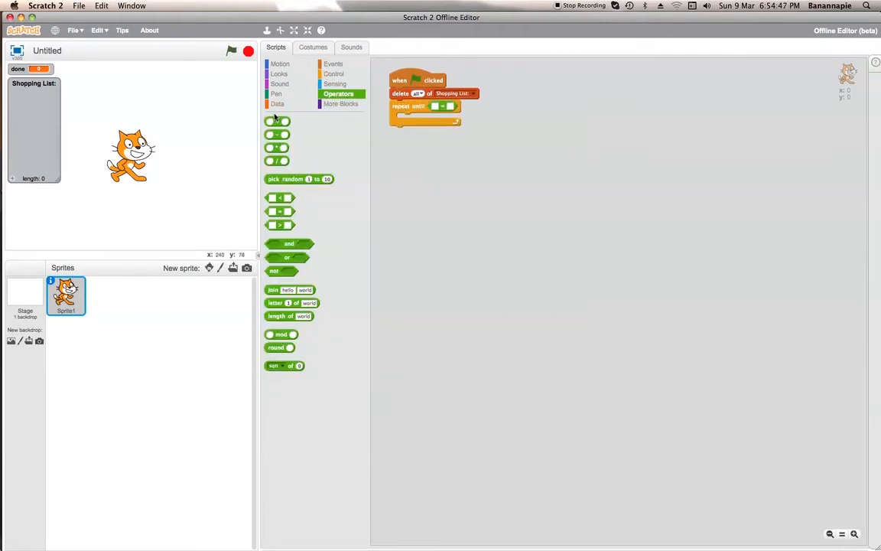
click(277, 104)
text(true)
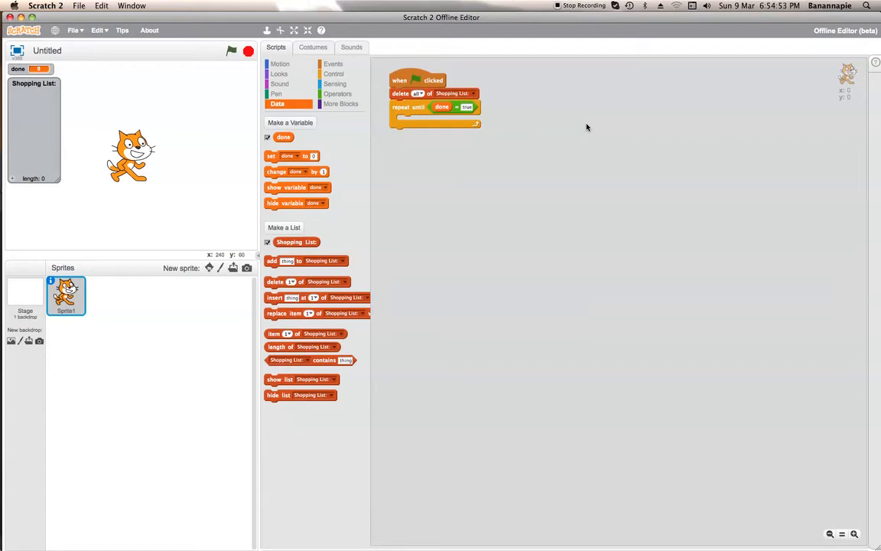
Step: Inside the loop ask 'What do you need from the shop?' and add the answer to Shopping List
click(335, 82)
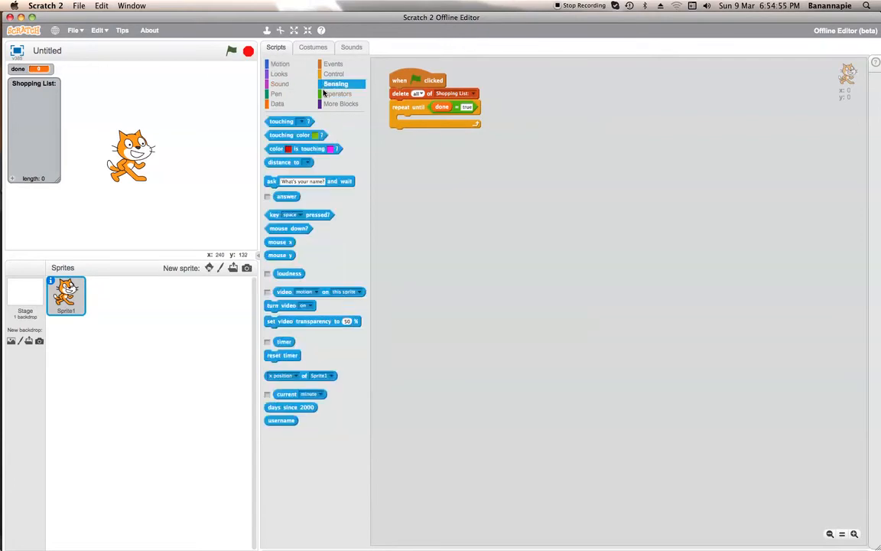
drag(309, 180, 436, 121)
text(What do you need from the shop)
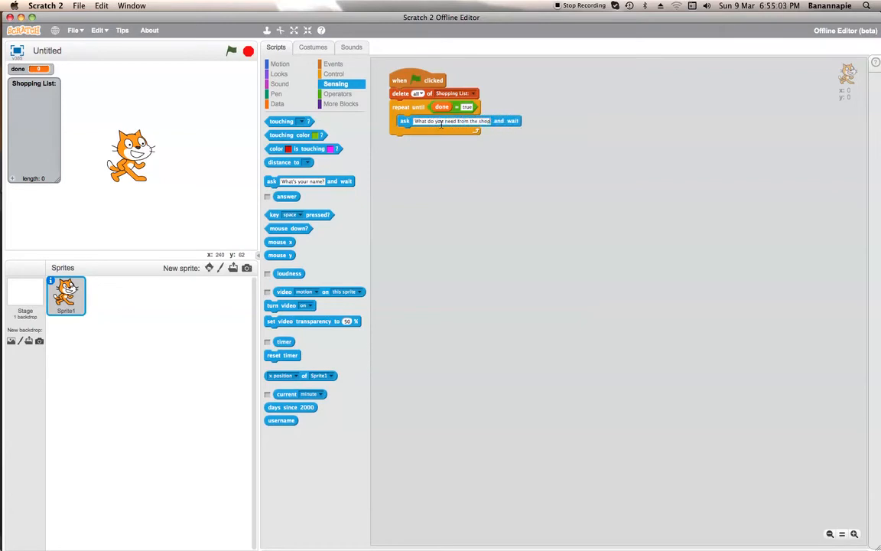
click(275, 104)
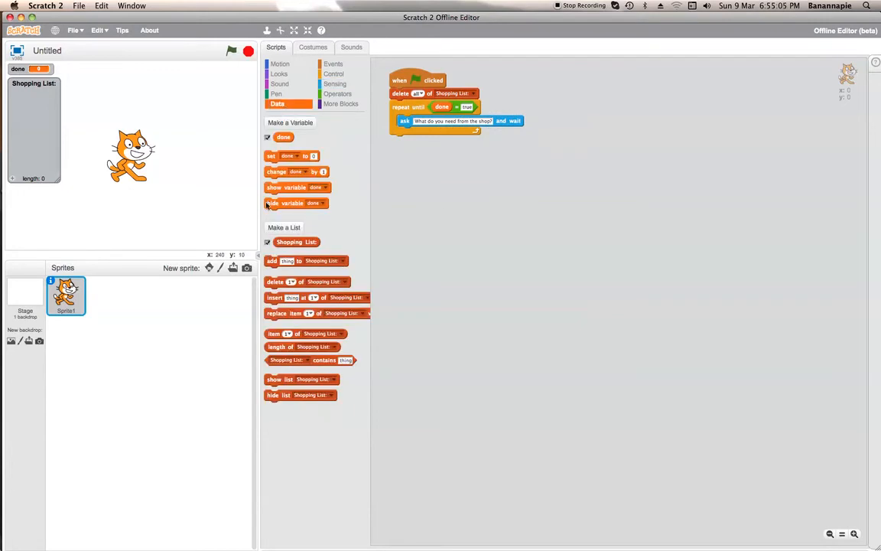
drag(306, 260, 458, 136)
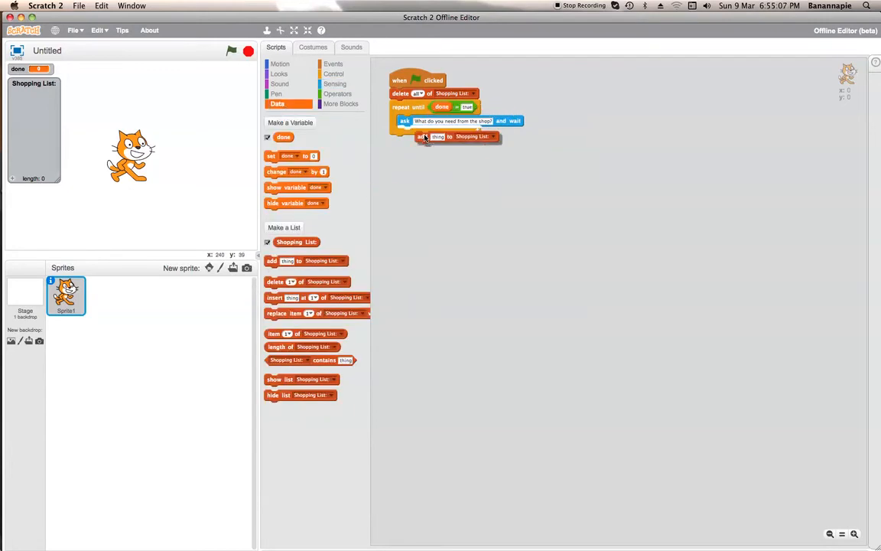
click(335, 83)
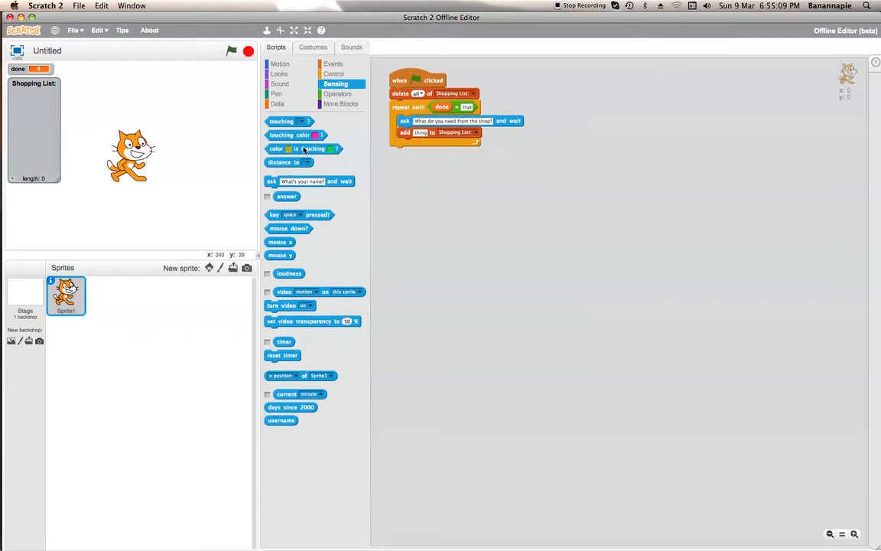
drag(286, 196, 425, 132)
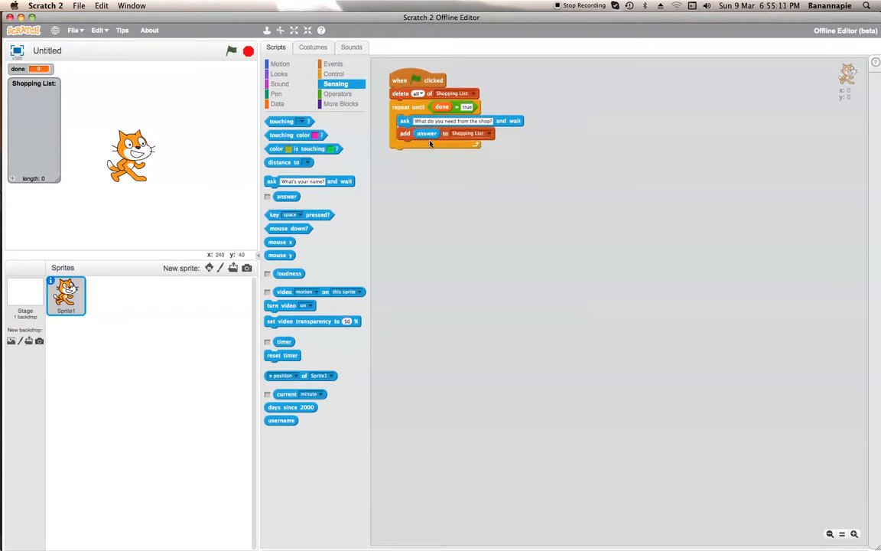
mouse_move(472, 196)
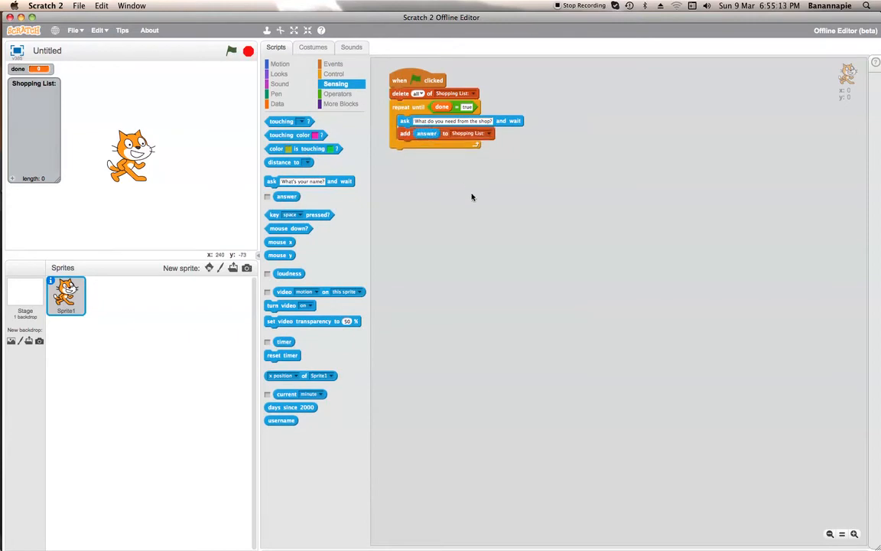
click(334, 65)
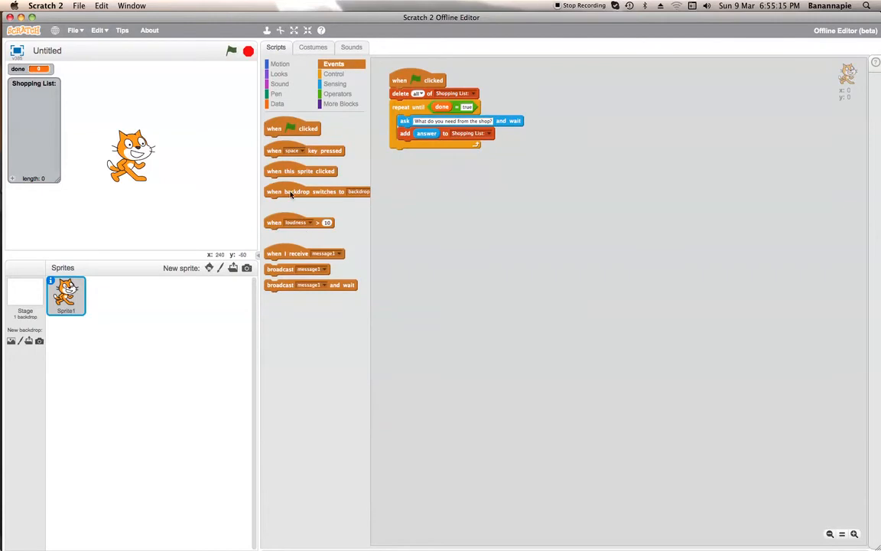
Step: Add a when-sprite-clicked script that sets done to true
drag(300, 172, 425, 175)
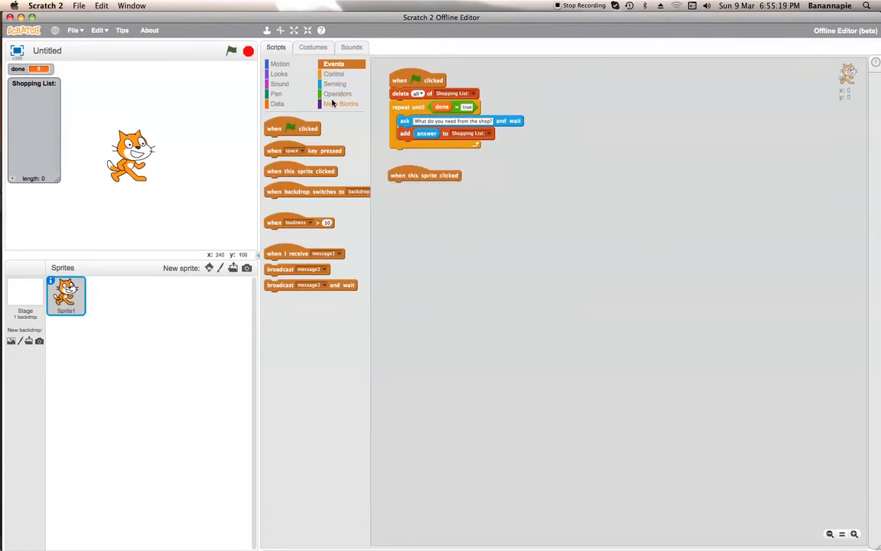
click(277, 104)
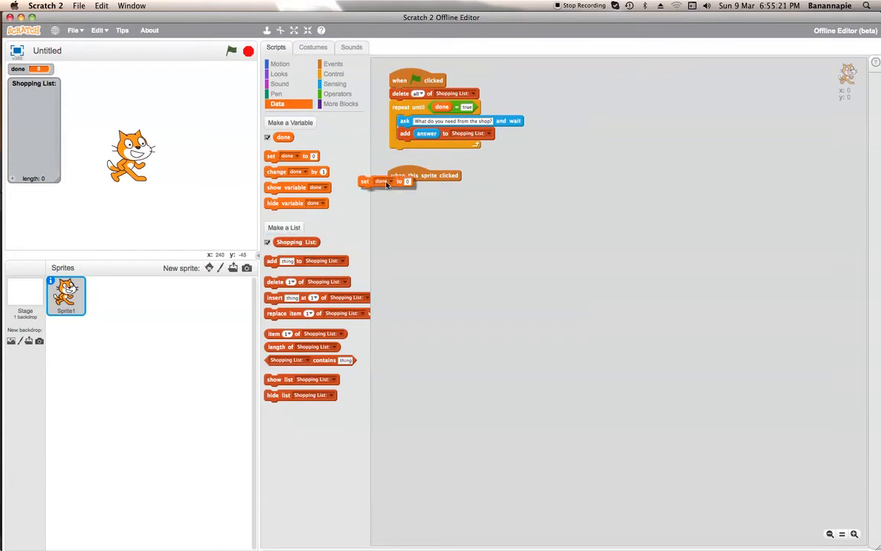
drag(379, 180, 416, 186)
text(true)
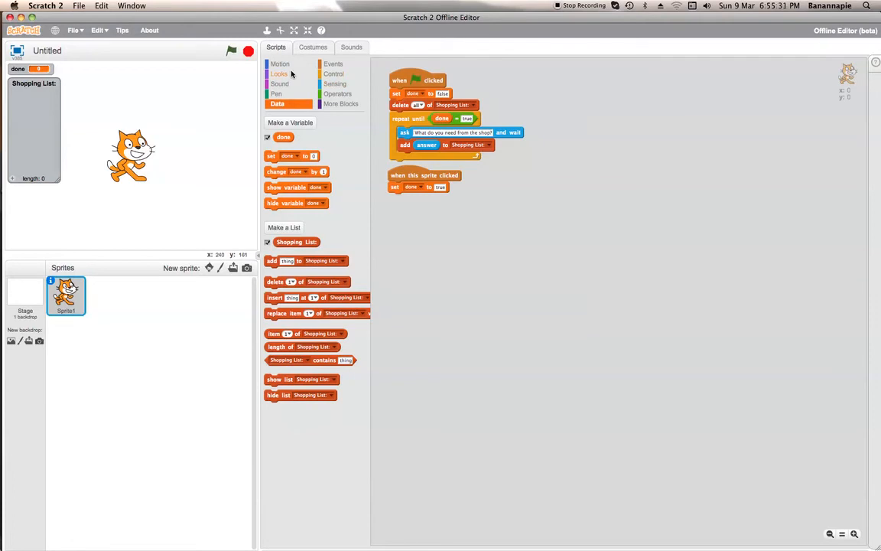
Step: Make the sprite-click script say the Shopping List contents
click(279, 73)
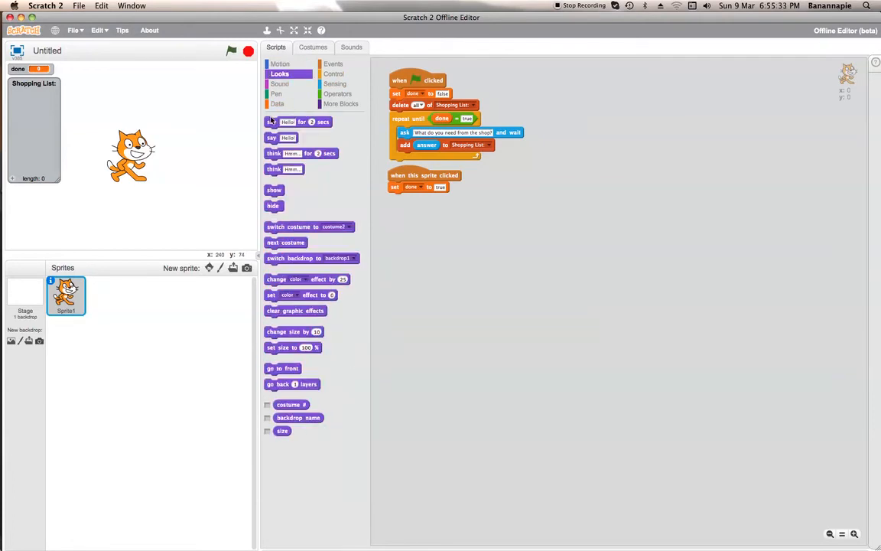
drag(282, 137, 416, 200)
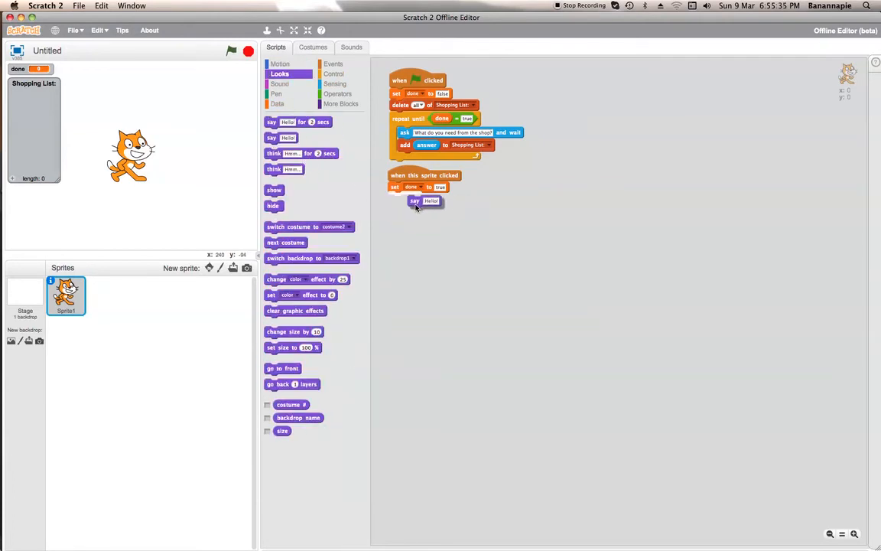
click(277, 104)
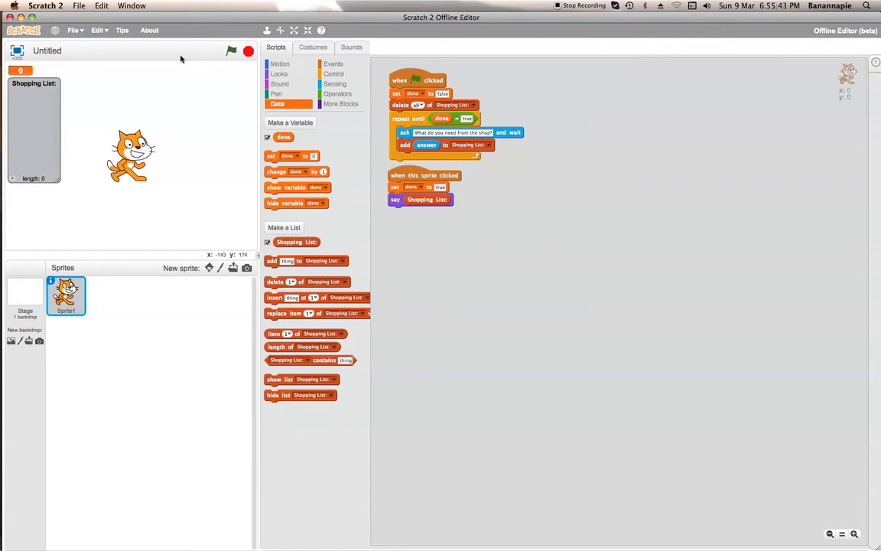
Step: Run the project and enter Apples x5, Crisps, Pears x3, Kiwis x7 and Bananas x15
click(233, 51)
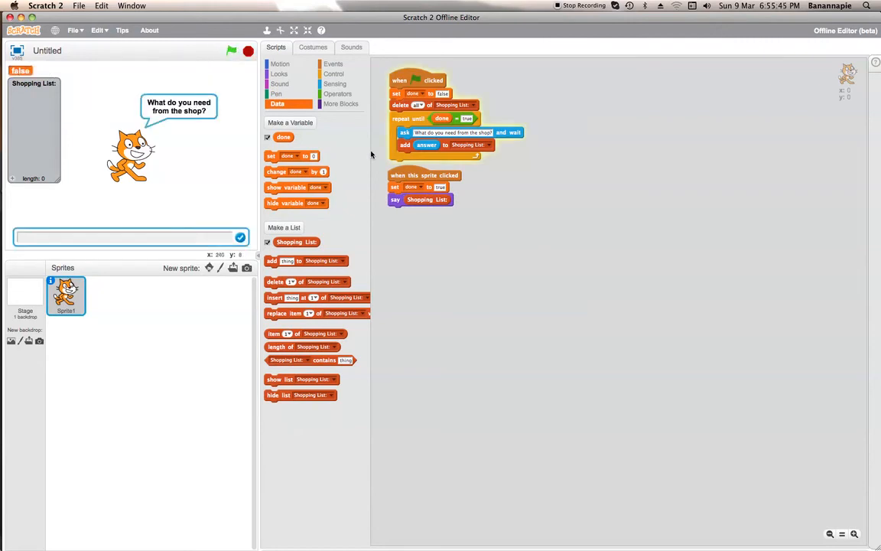
text(Apples x)
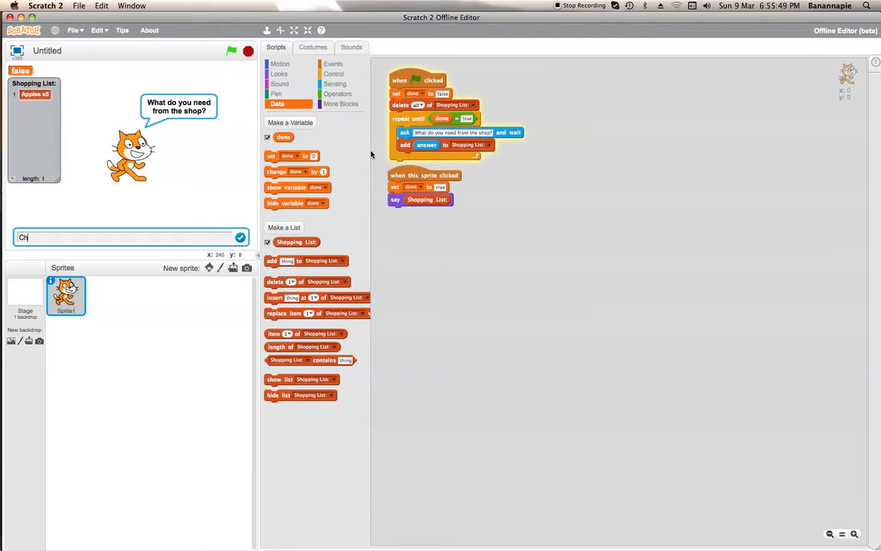
key(Return)
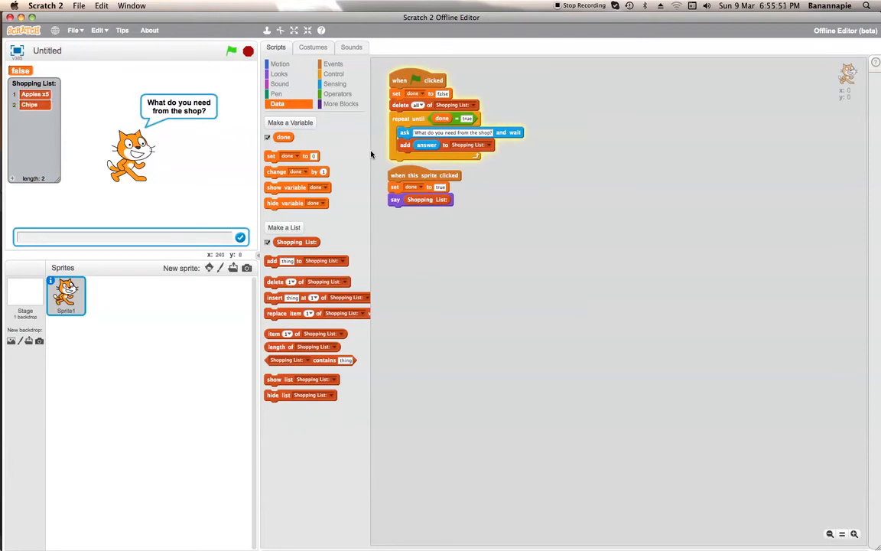
text(Crisps)
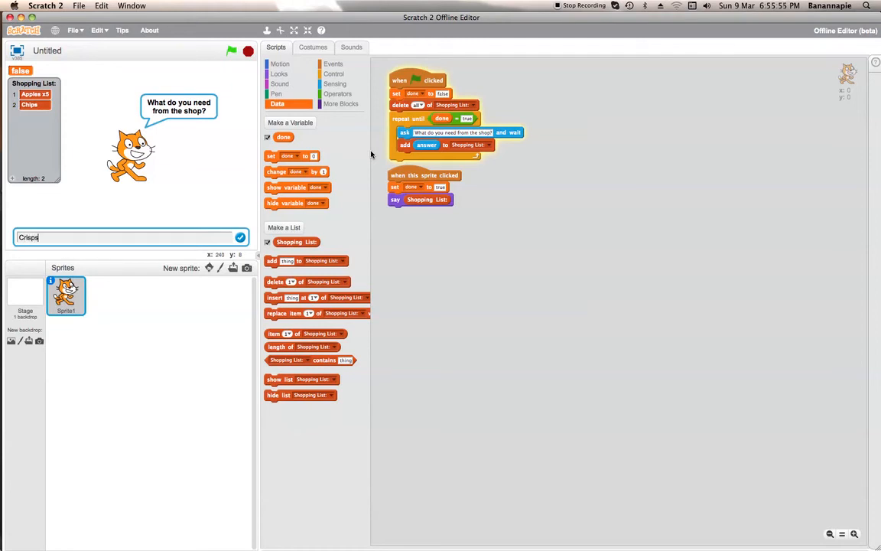
key(Return)
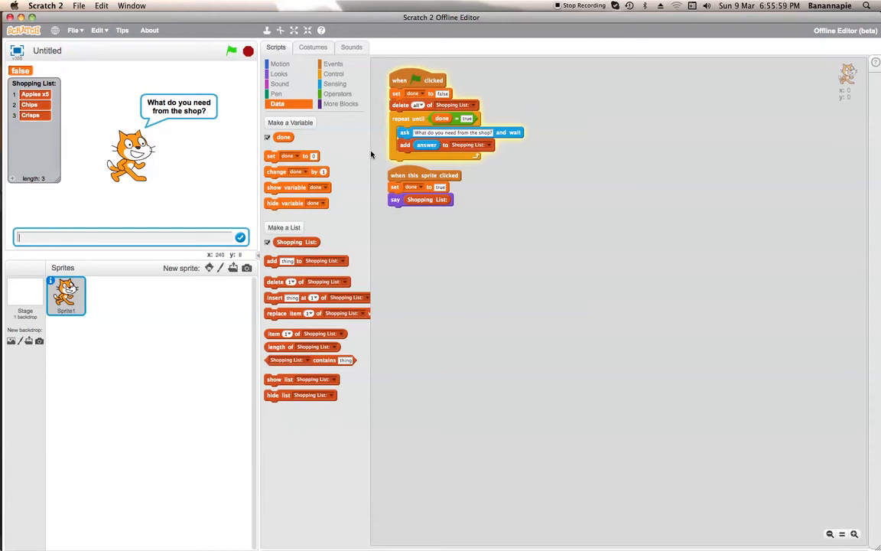
text(Pears x)
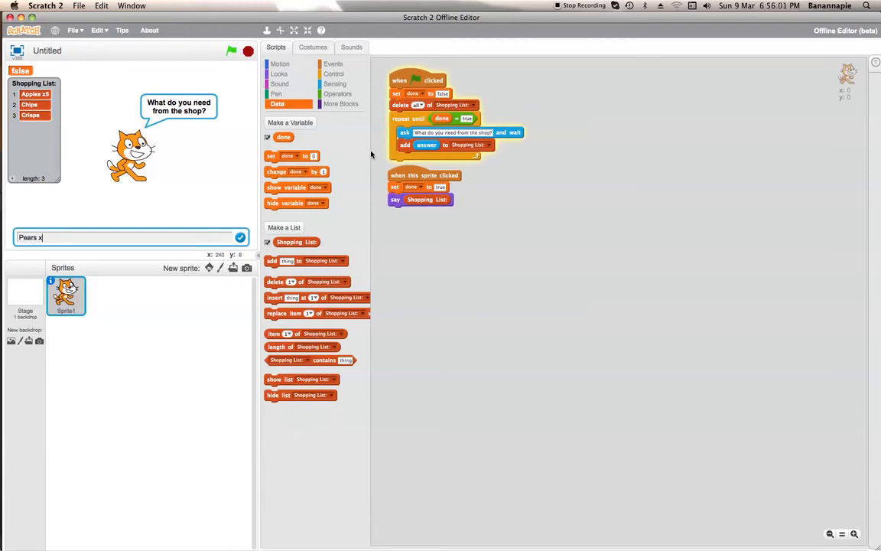
key(Return)
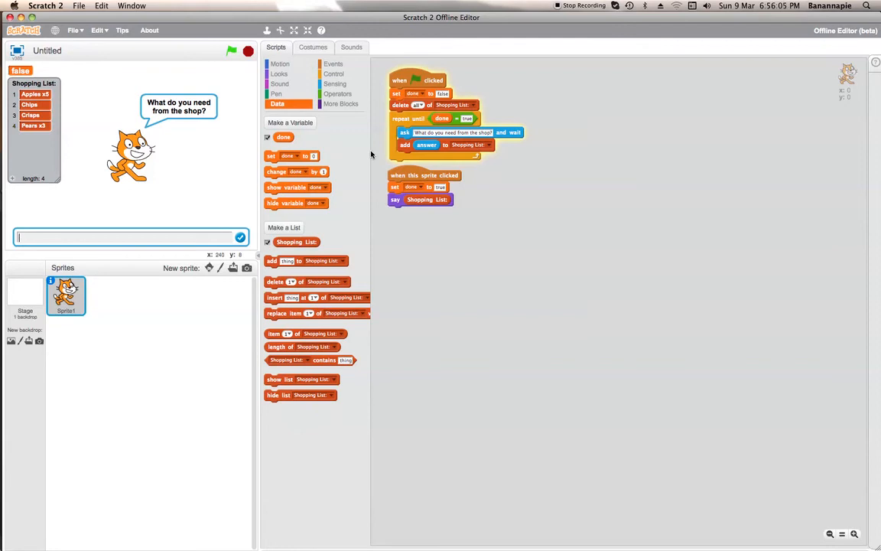
text(Kiwis x)
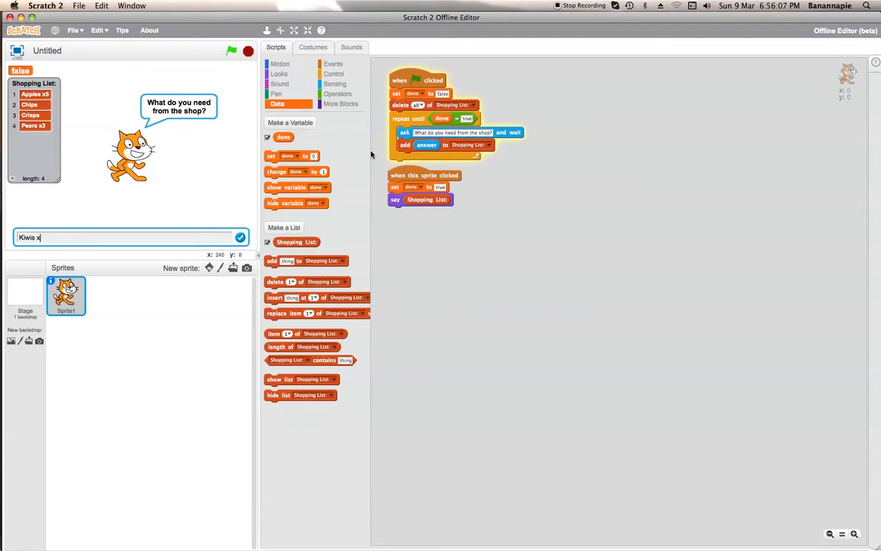
key(Return)
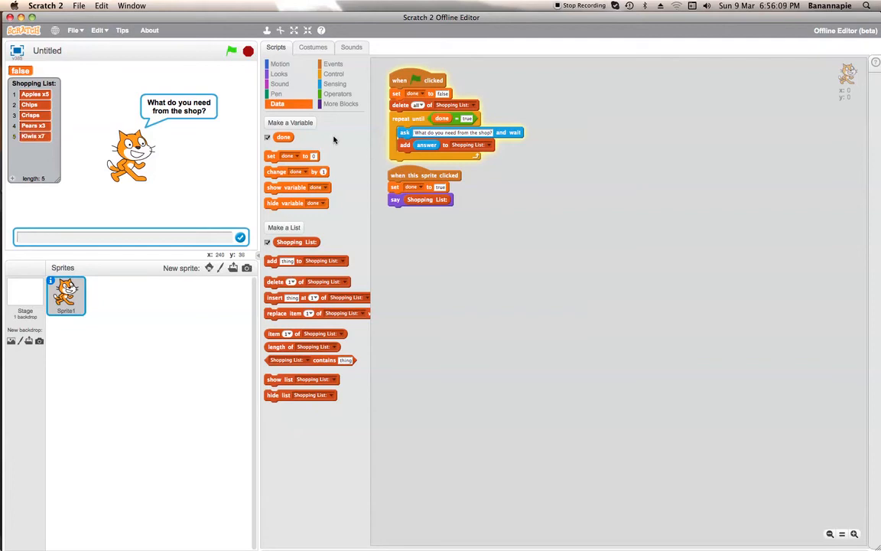
text(Bananas x)
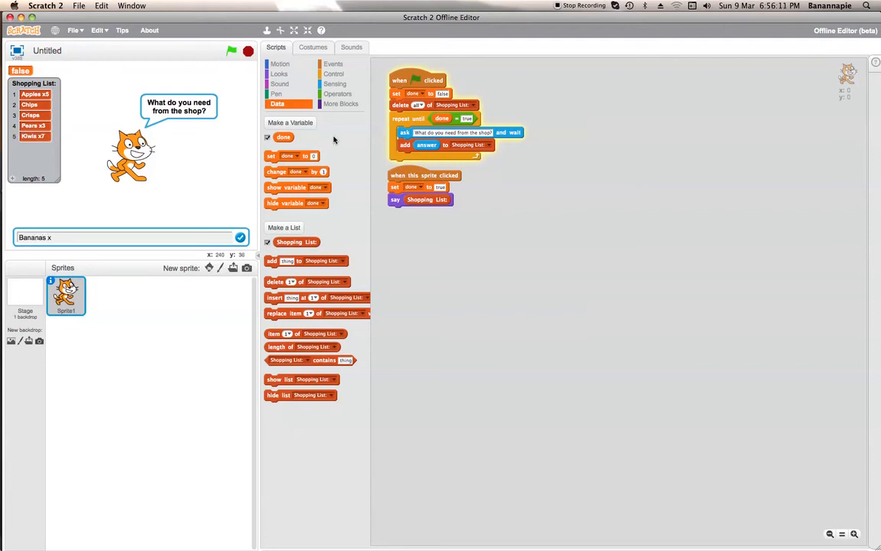
key(Return)
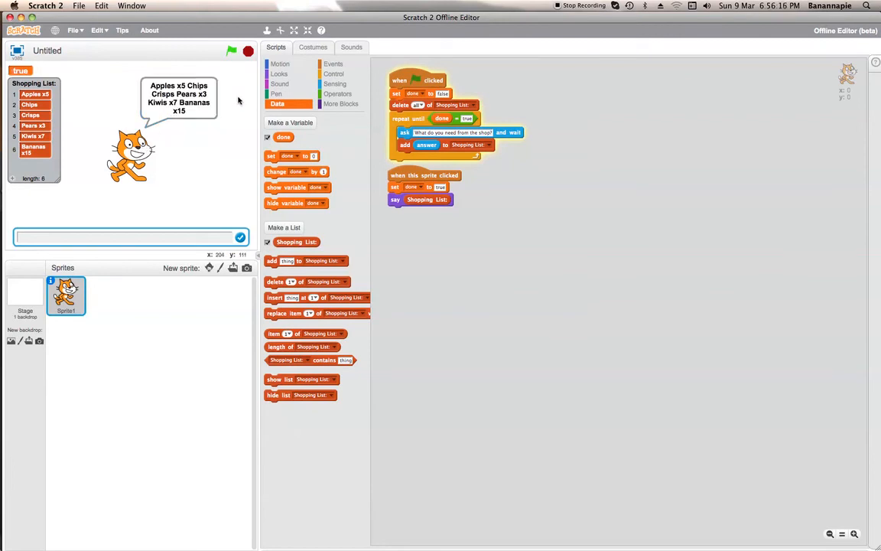
mouse_move(216, 107)
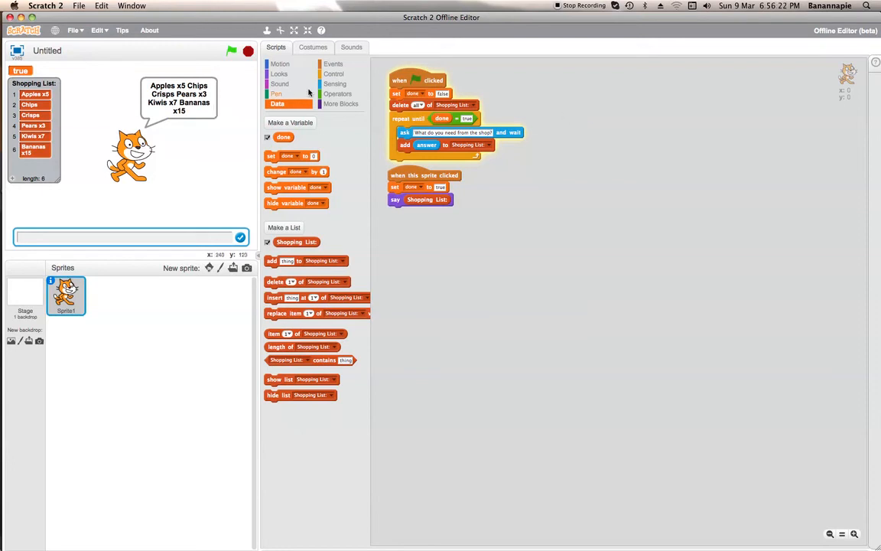
Step: Add a 2-second reminder say block to the flag script and move the click script below
click(278, 73)
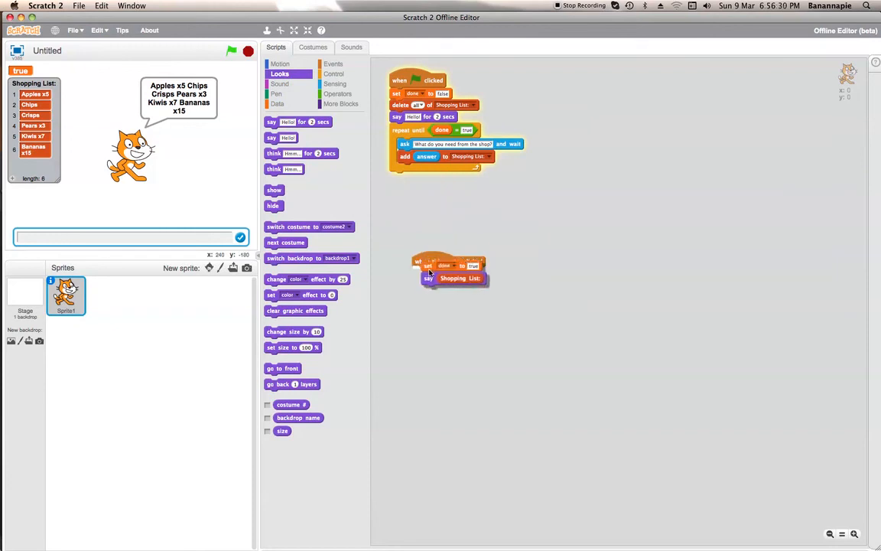
drag(428, 267, 401, 205)
text(Remember to put a comma in each answer)
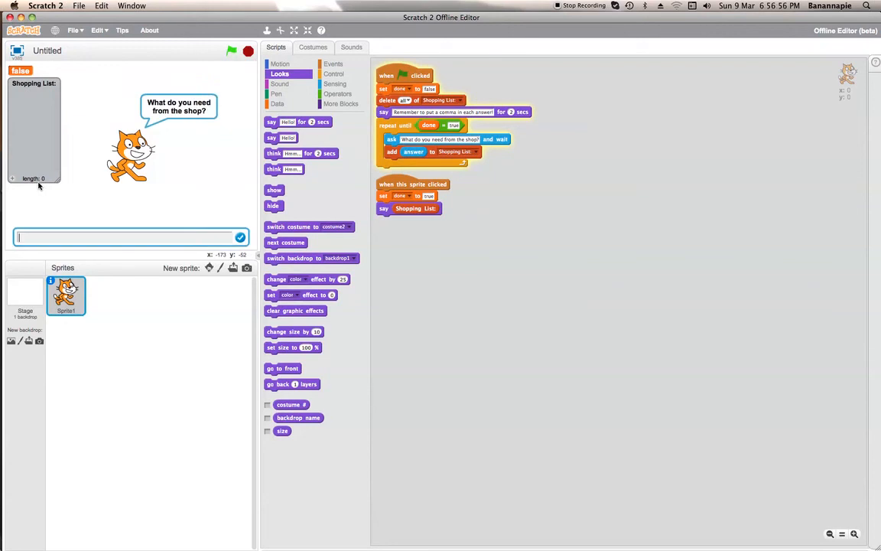
mouse_move(508, 115)
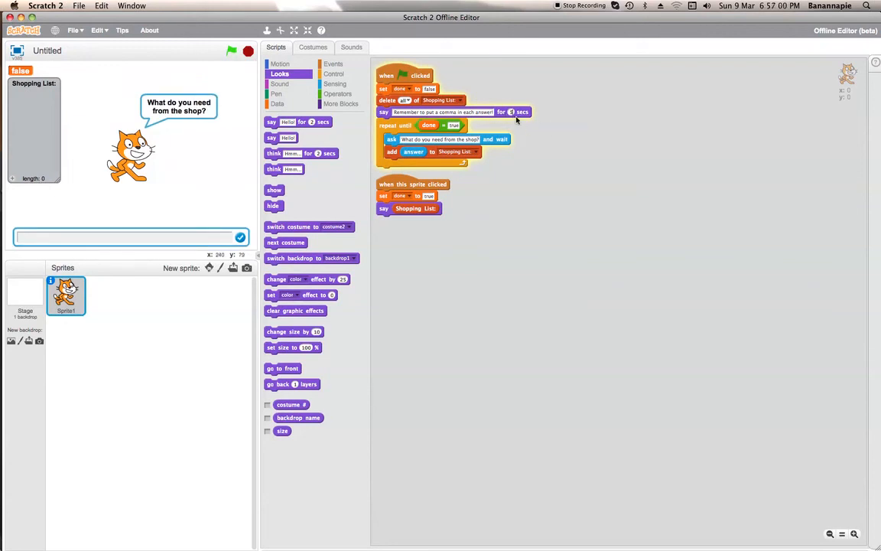
Step: Answer the prompts with Apples x5, Bananas x15, Pears x3 and Crisps
text(Appl)
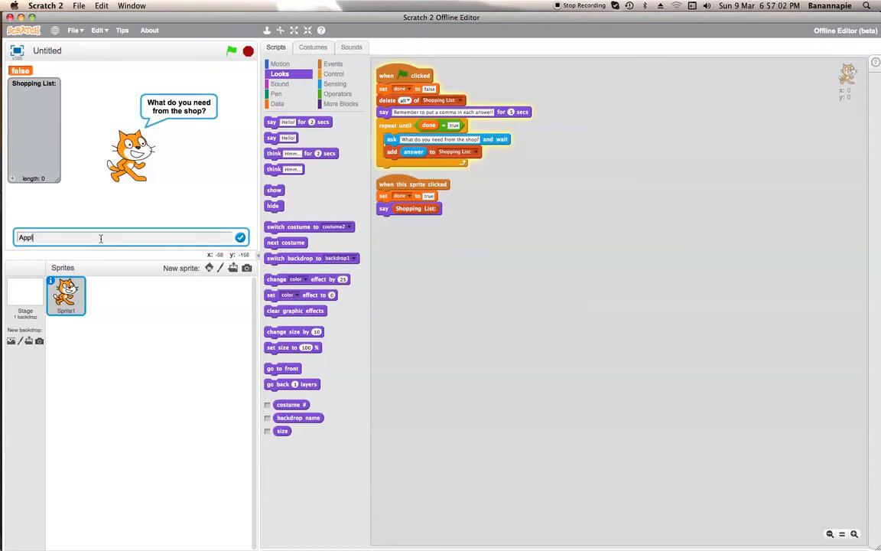
key(Return)
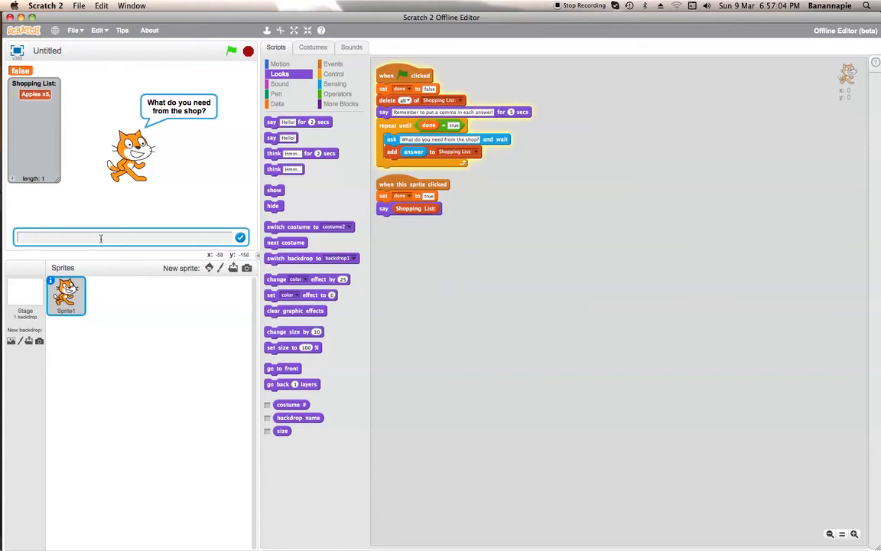
text(Bananas)
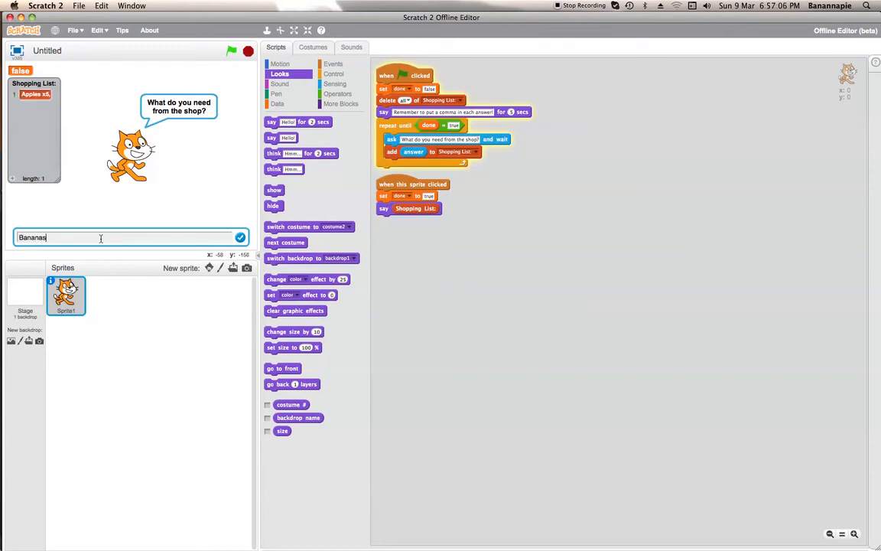
text(x)
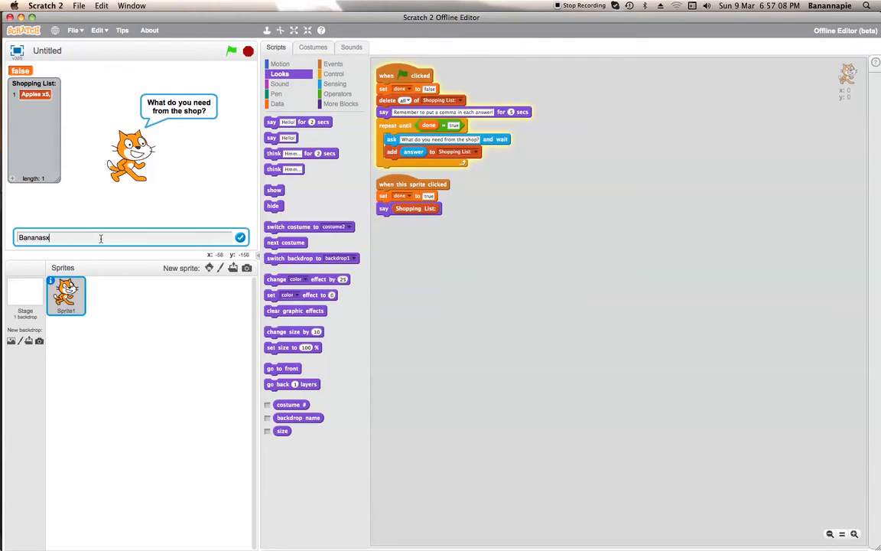
key(Return)
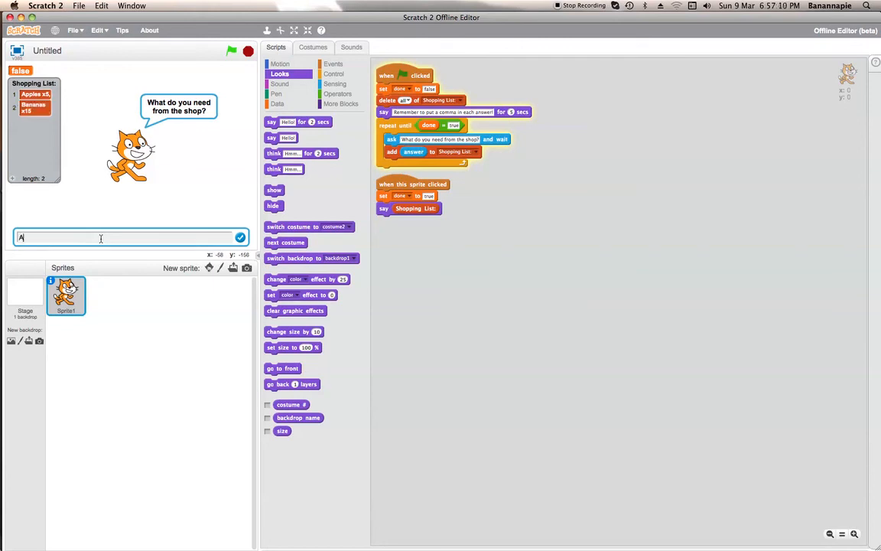
text(Pears x)
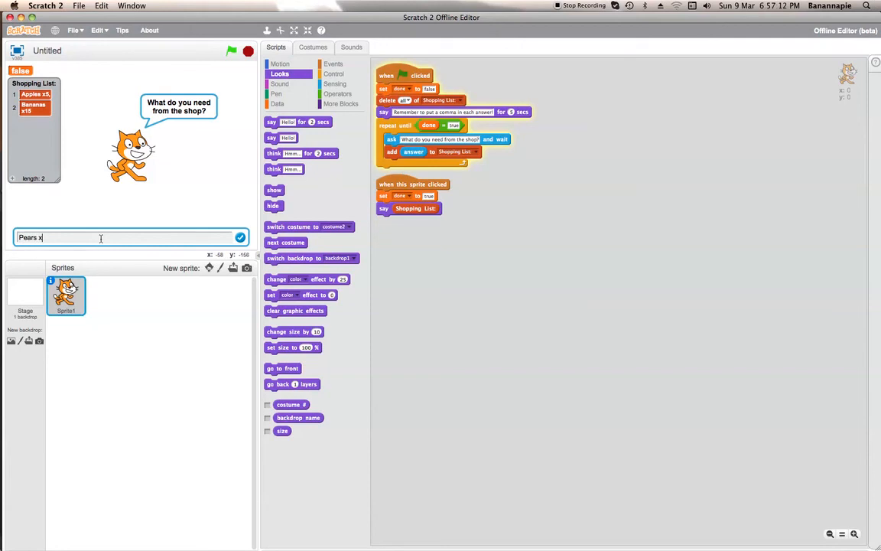
key(Return)
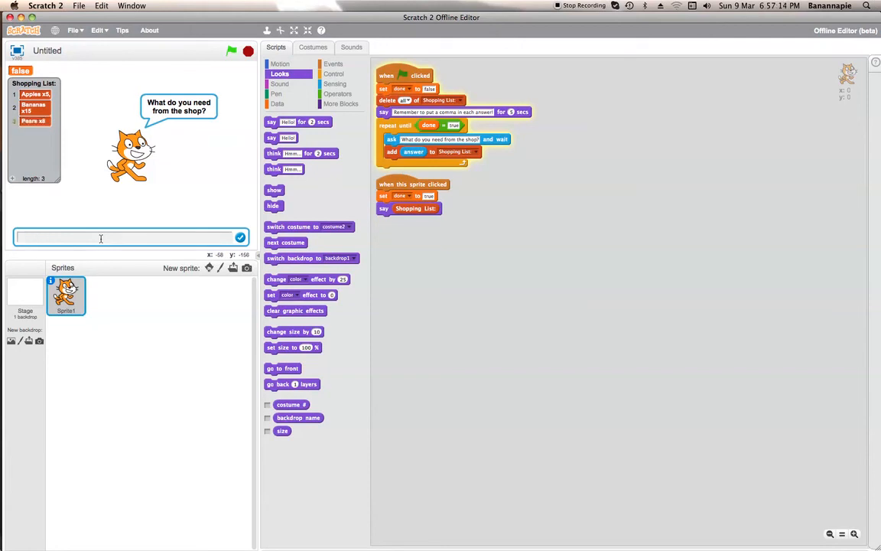
text(Criss,)
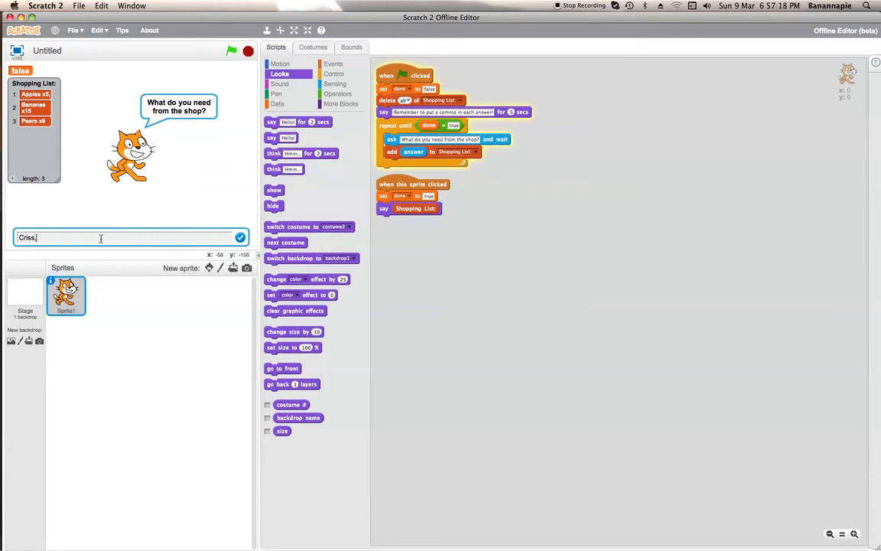
text(p)
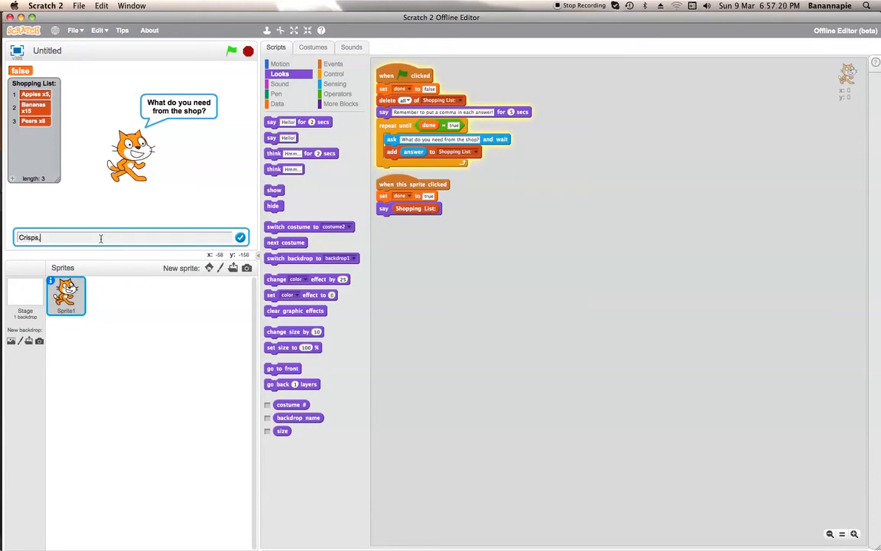
key(Return)
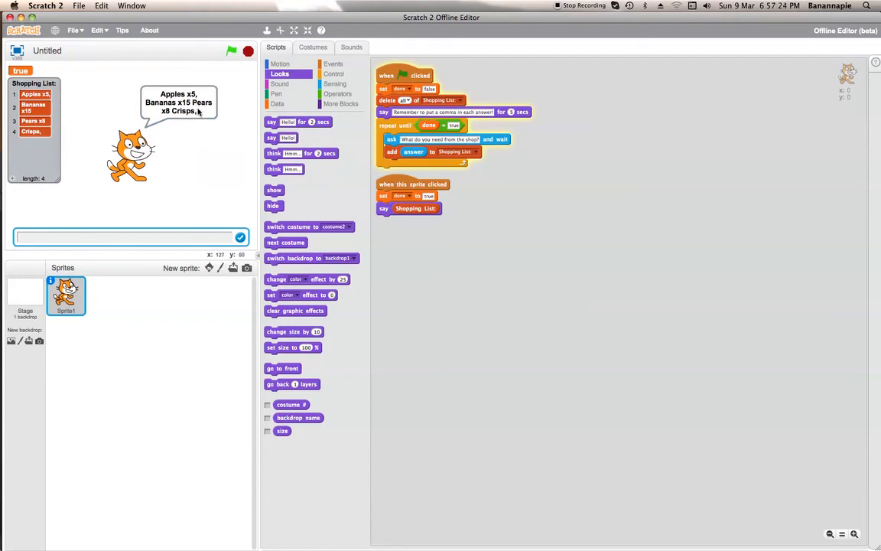
mouse_move(352, 196)
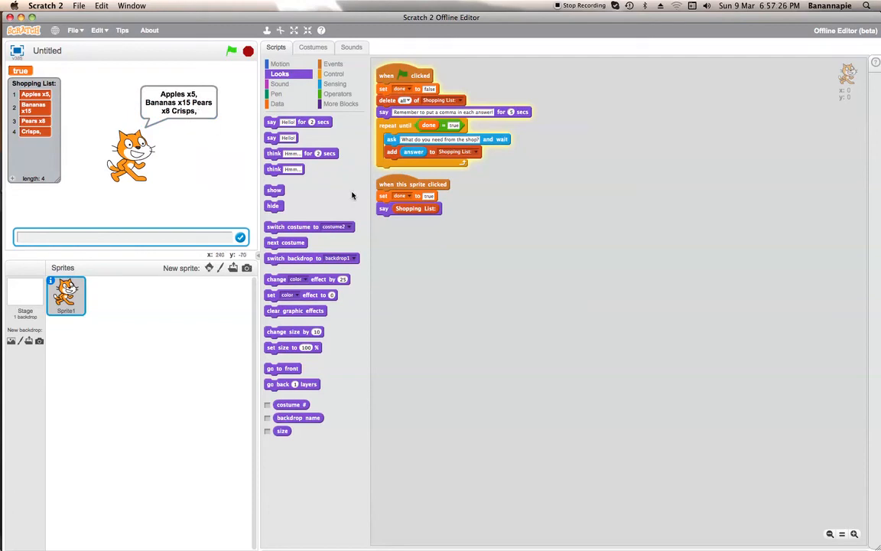
mouse_move(478, 205)
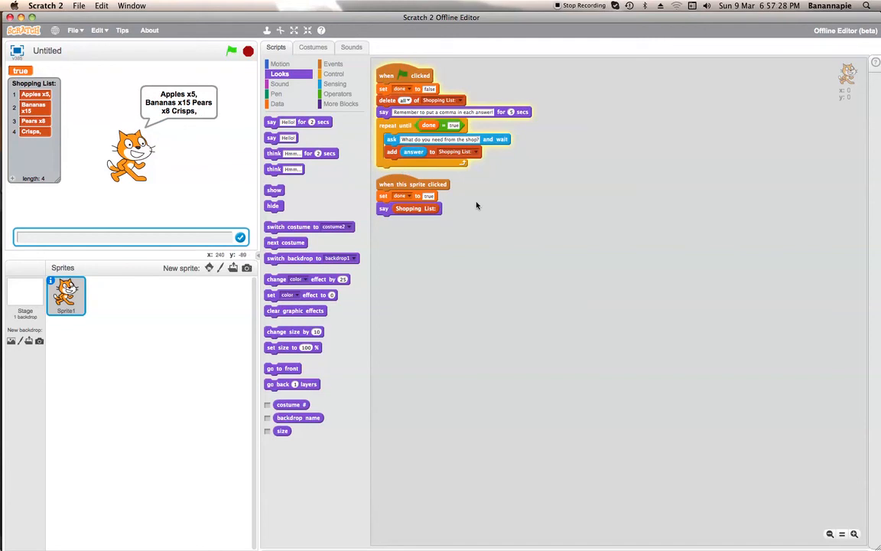
mouse_move(707, 146)
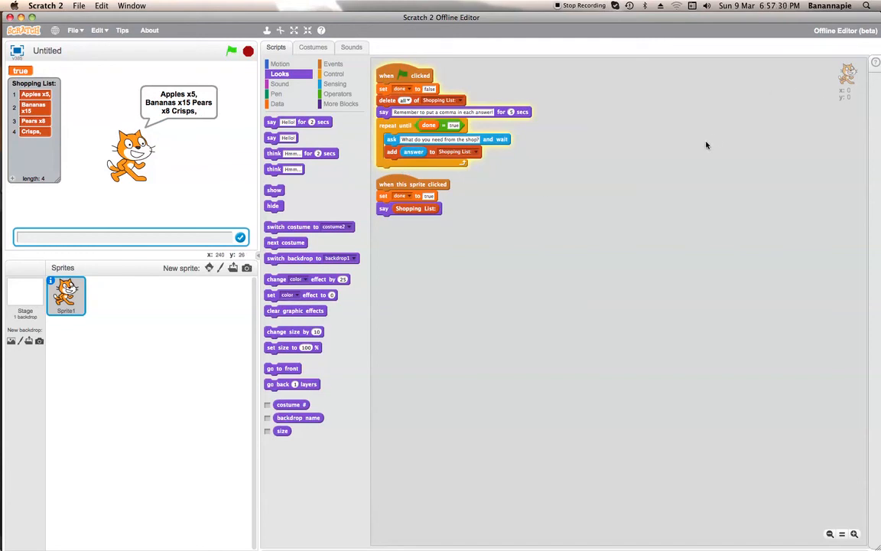
mouse_move(477, 228)
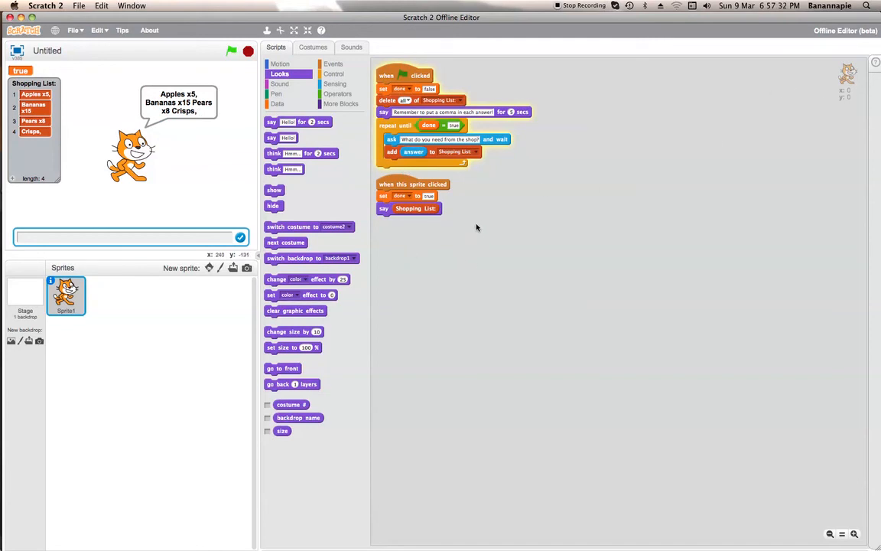